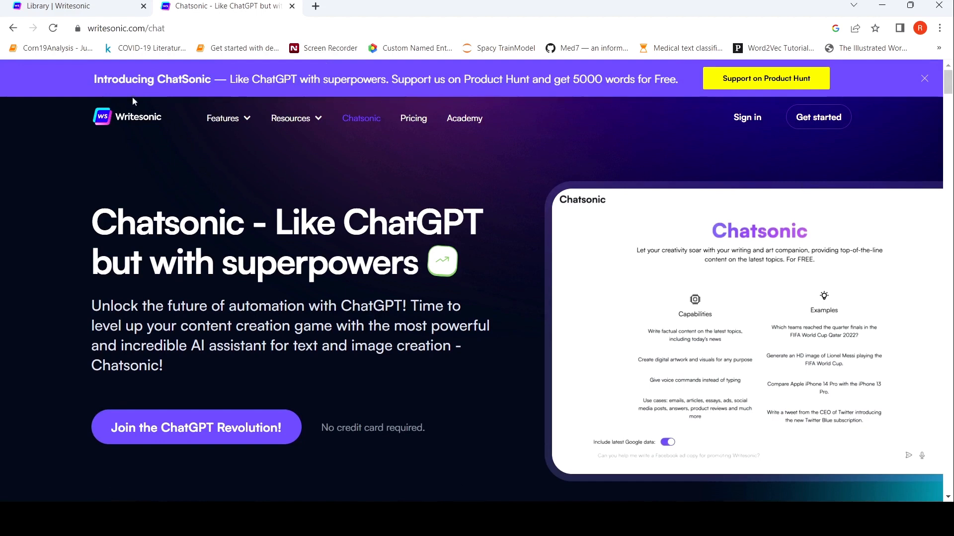
mouse_move(491, 306)
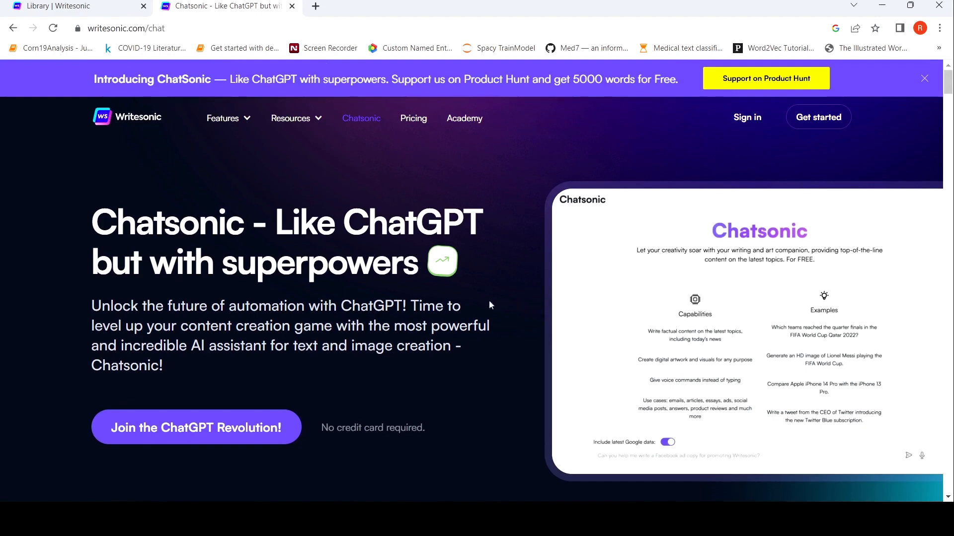
mouse_move(455, 100)
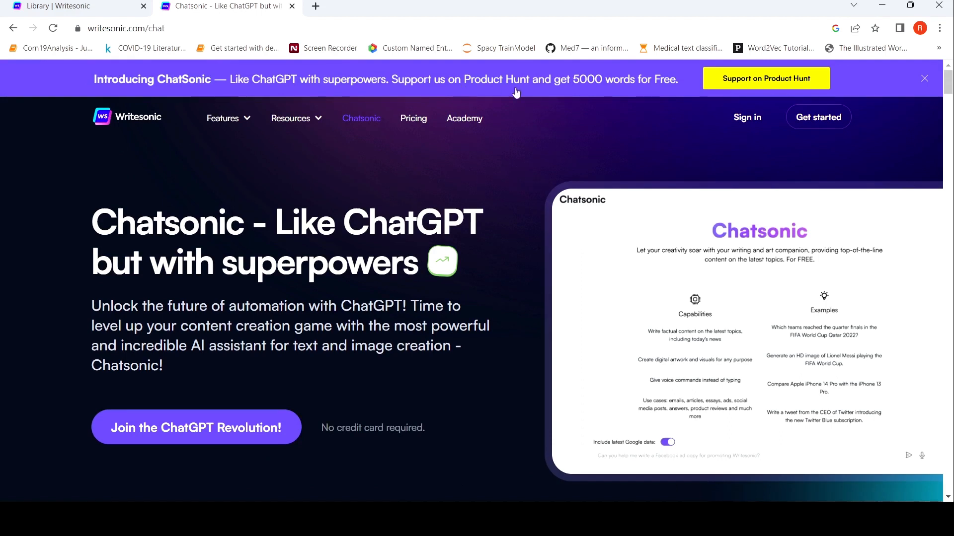
mouse_move(613, 99)
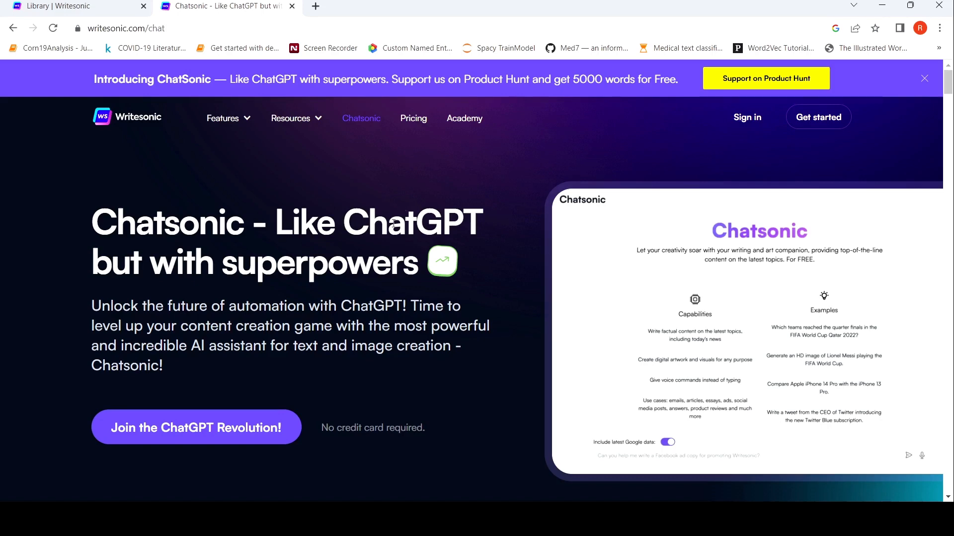
Look over the Chatsonic landing page and switch back to the Writesonic template library
scroll(down, 3)
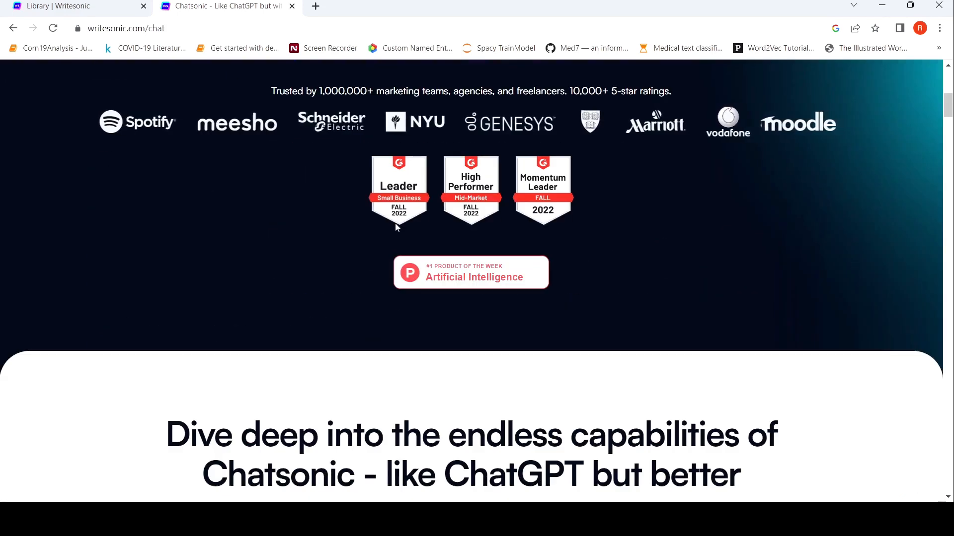
click(73, 6)
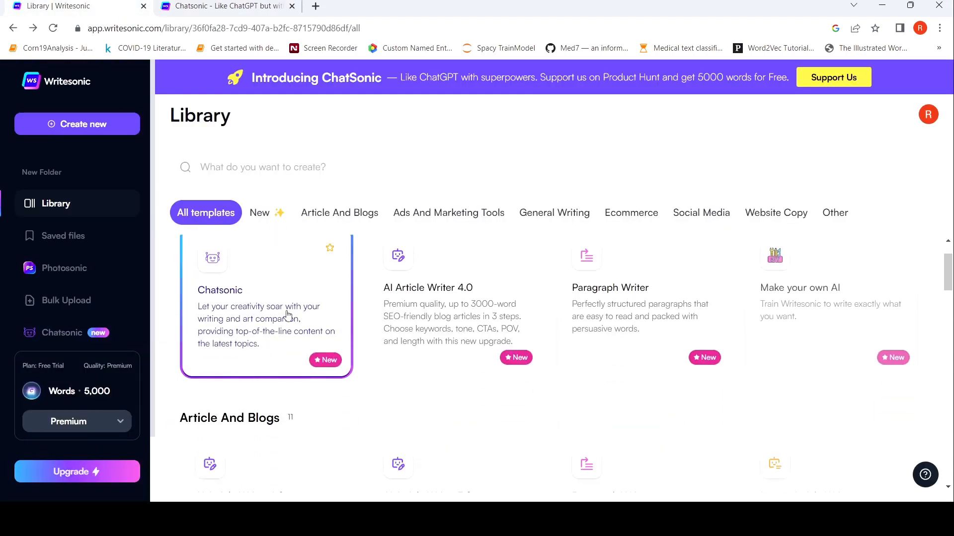
Start a Chatsonic chat asking which teams reached the finals of World Cup 2022
click(266, 306)
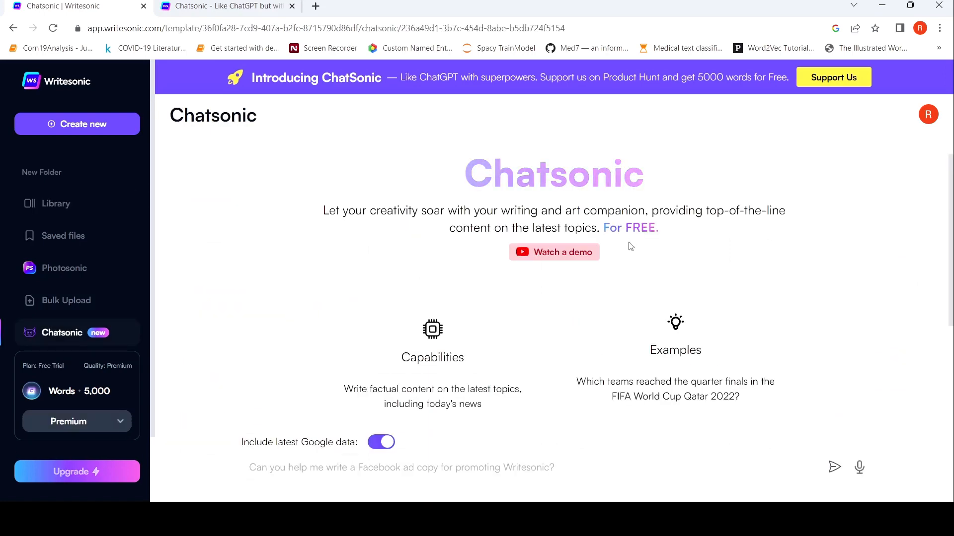
scroll(down, 3)
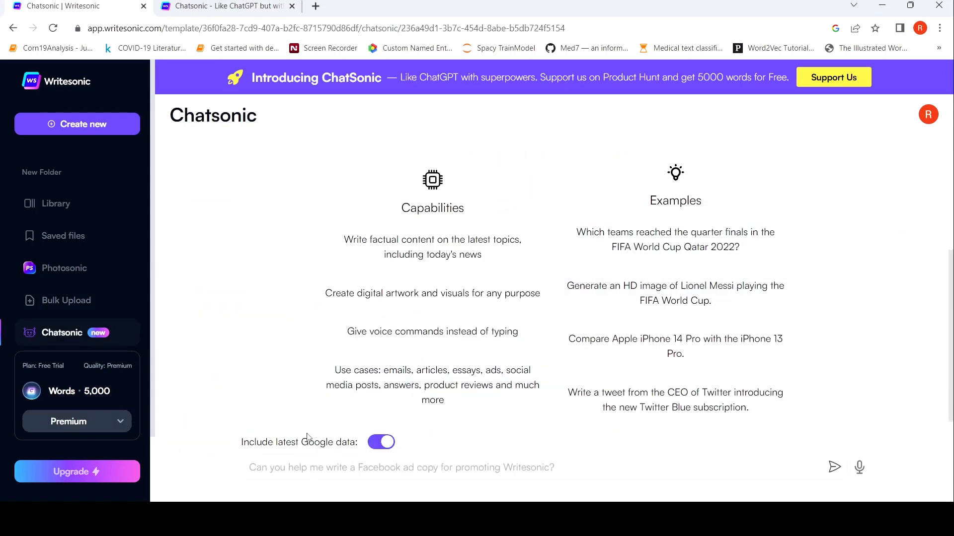
mouse_move(432, 292)
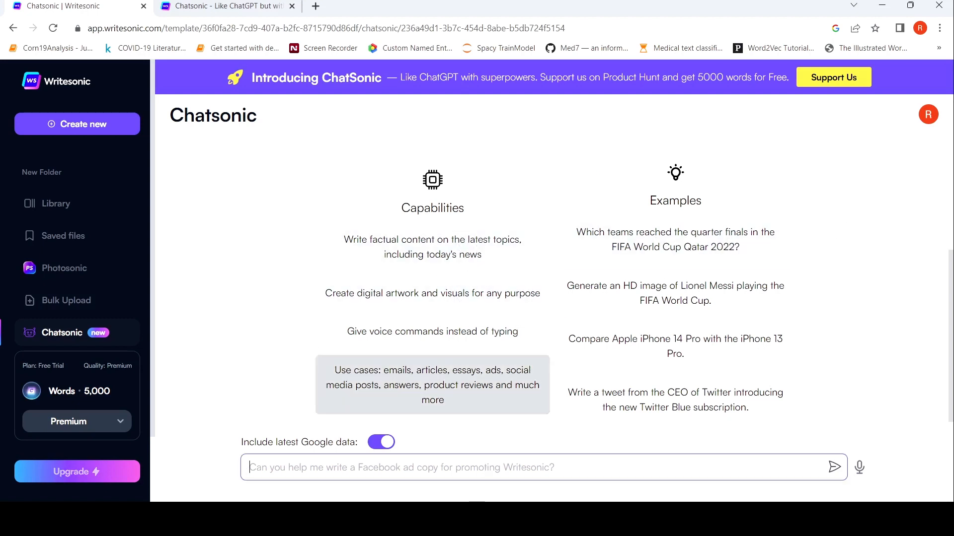
text(w)
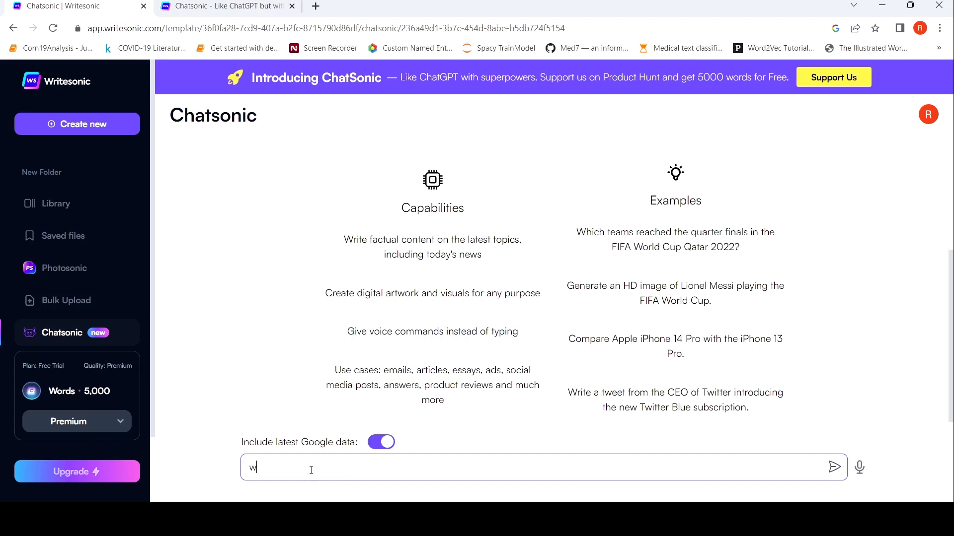
text(hich teams have reached the)
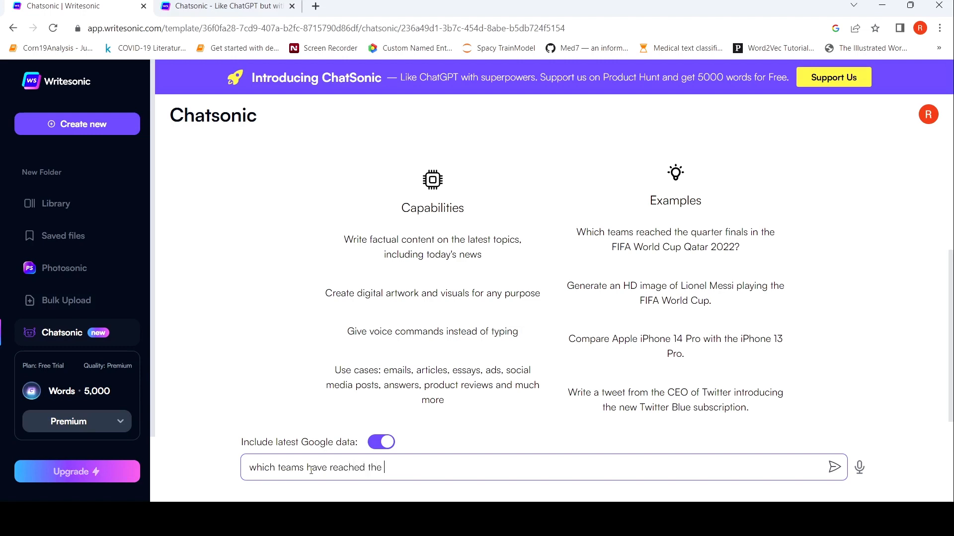
text(finals of)
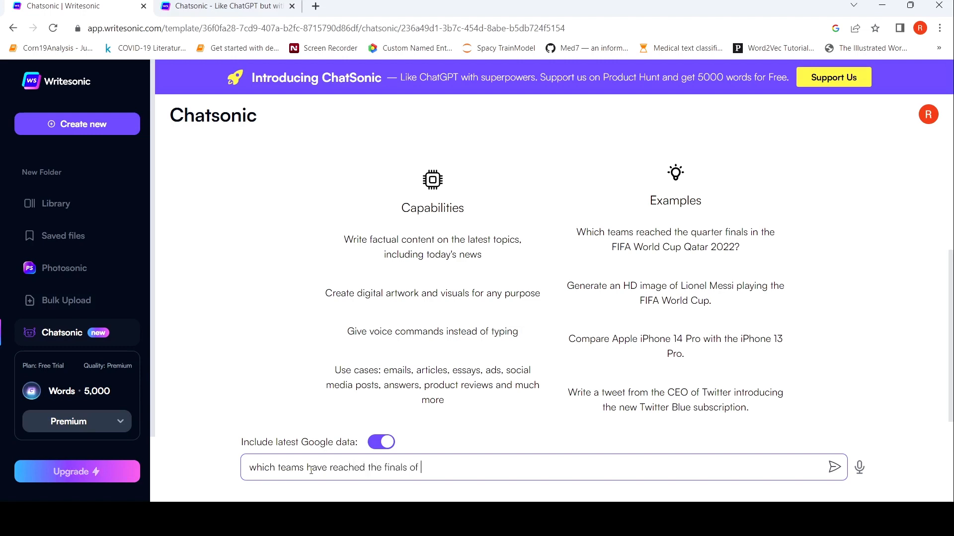
text(world)
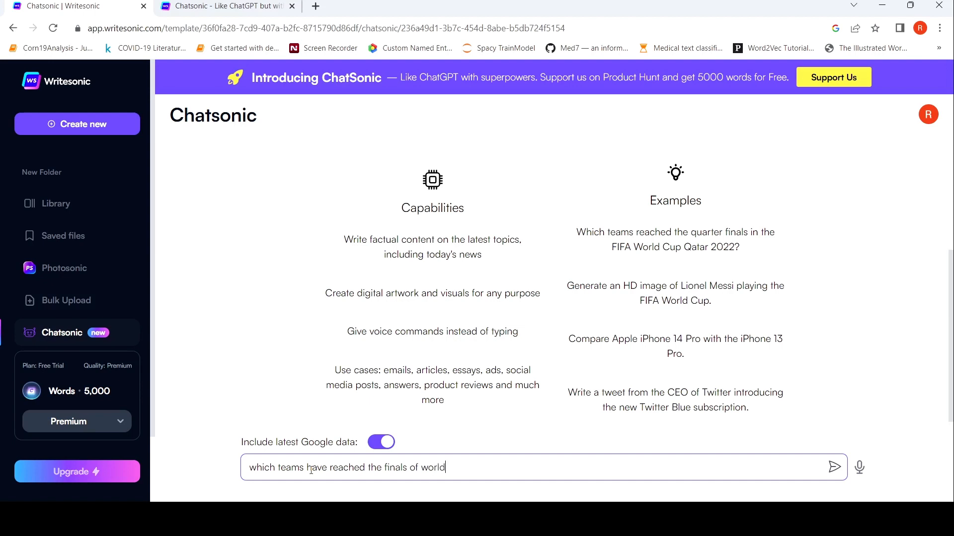
text(cup 2022)
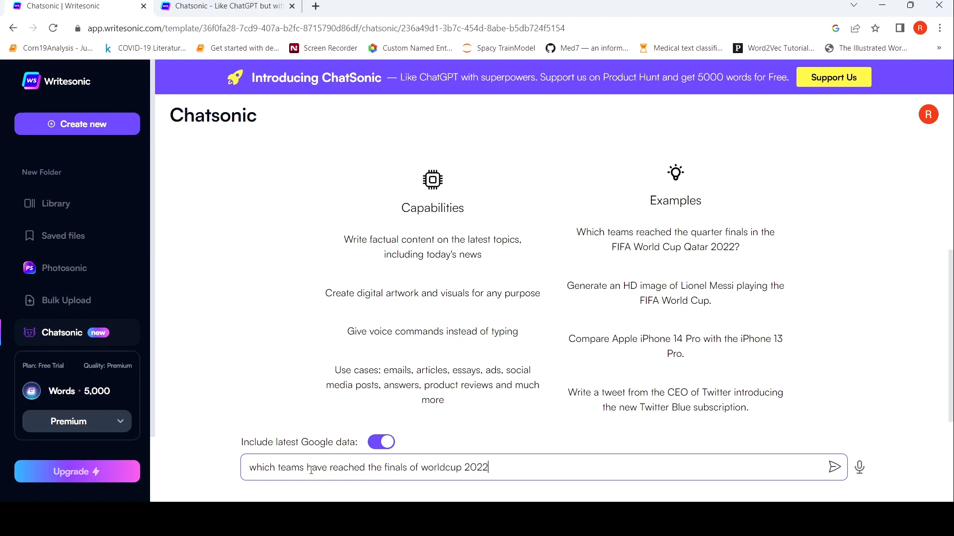
click(834, 467)
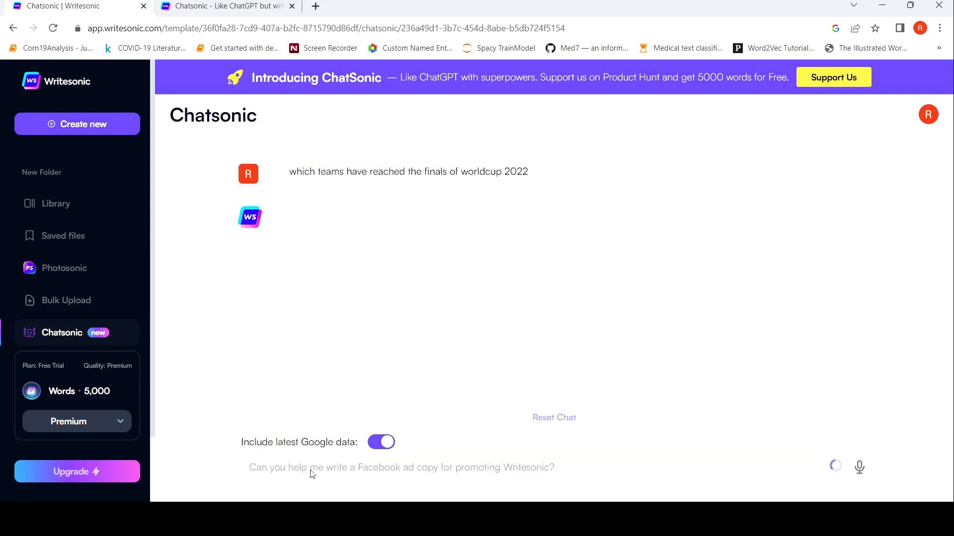
mouse_move(418, 382)
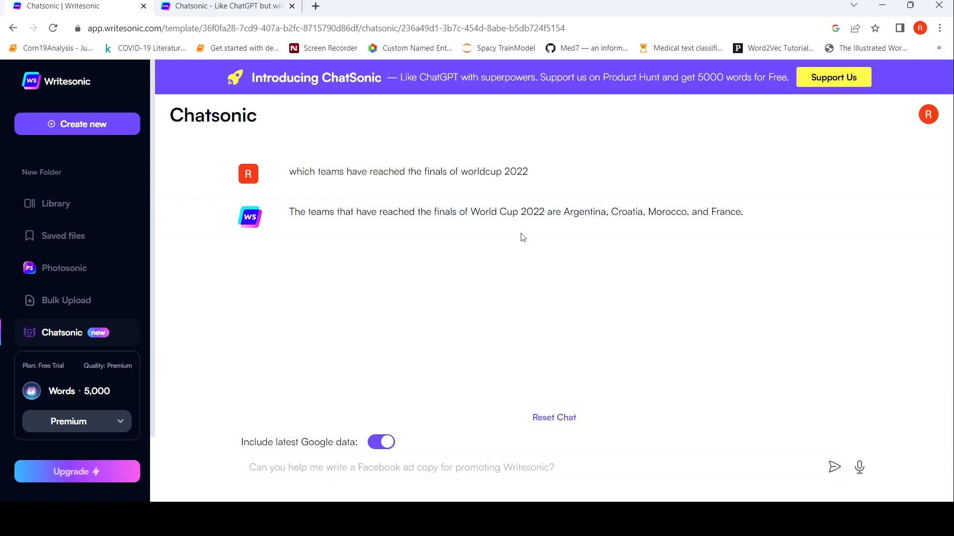
mouse_move(636, 225)
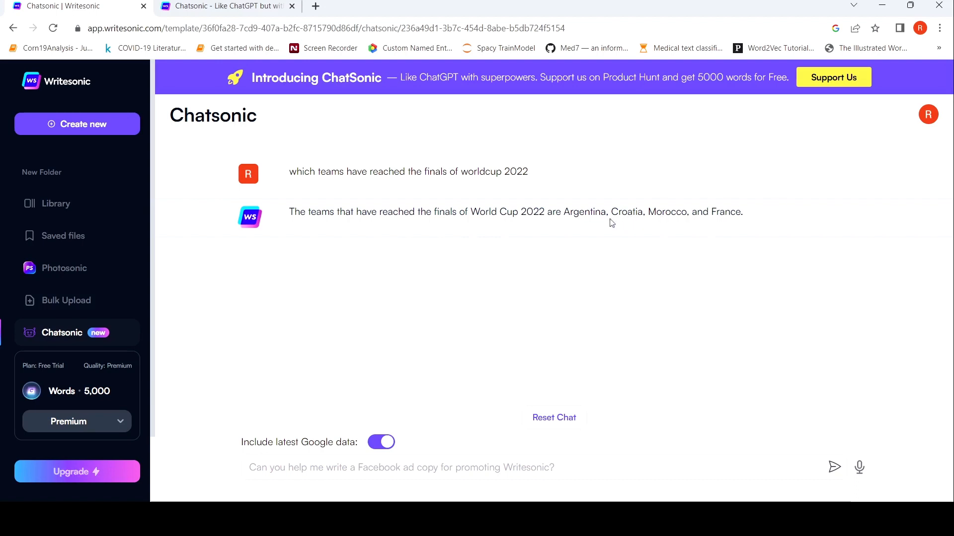
mouse_move(500, 235)
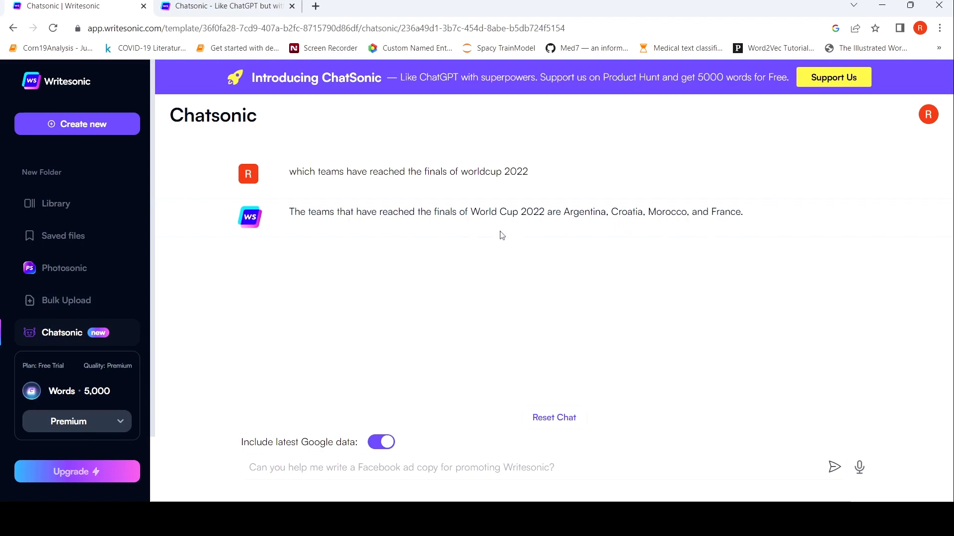
mouse_move(586, 207)
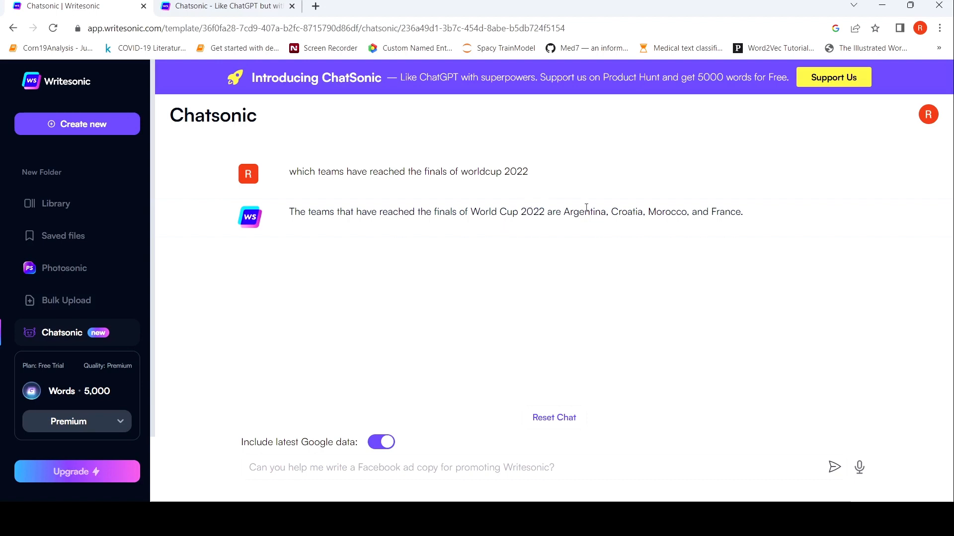
mouse_move(528, 256)
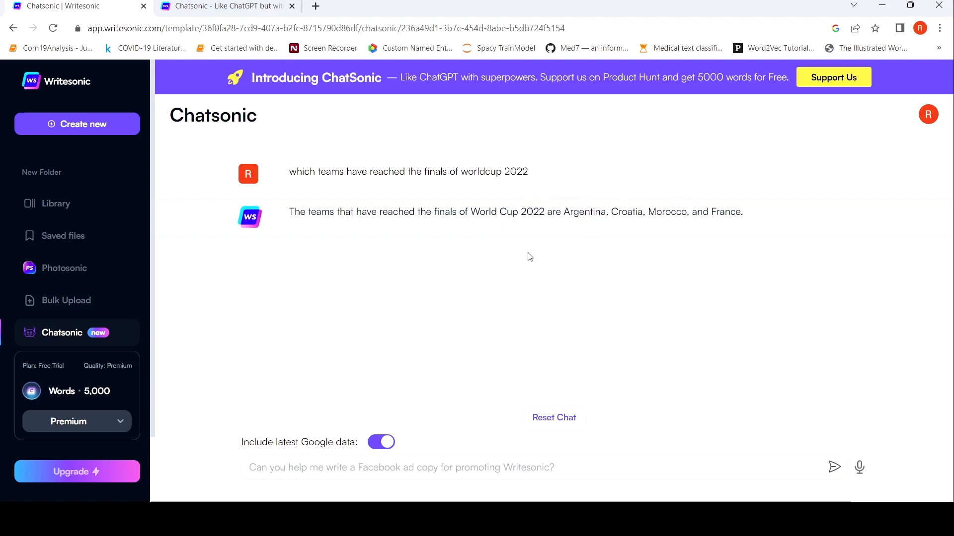
Send the follow-up 'How did the teams reach the finals of soccer worldcup 2022'
click(401, 467)
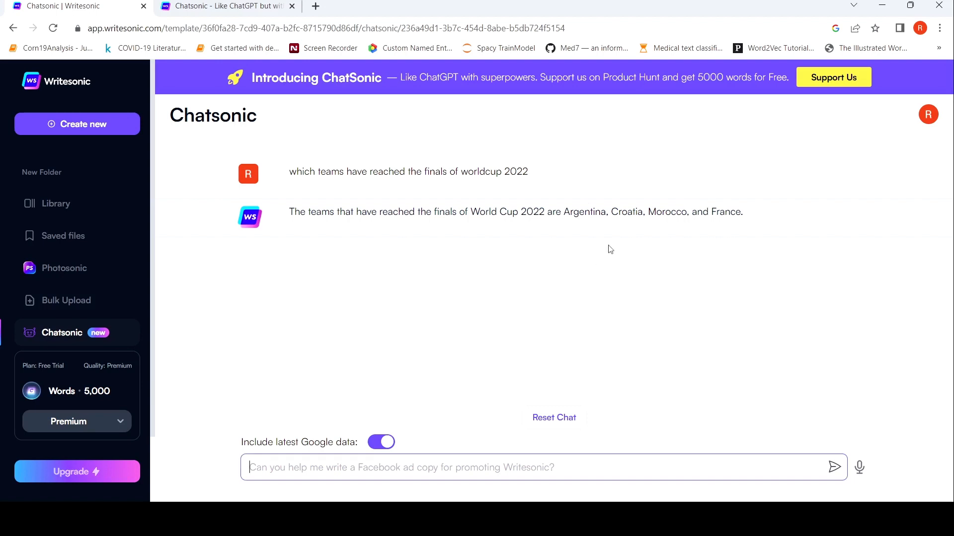
mouse_move(591, 292)
text(How did the teams)
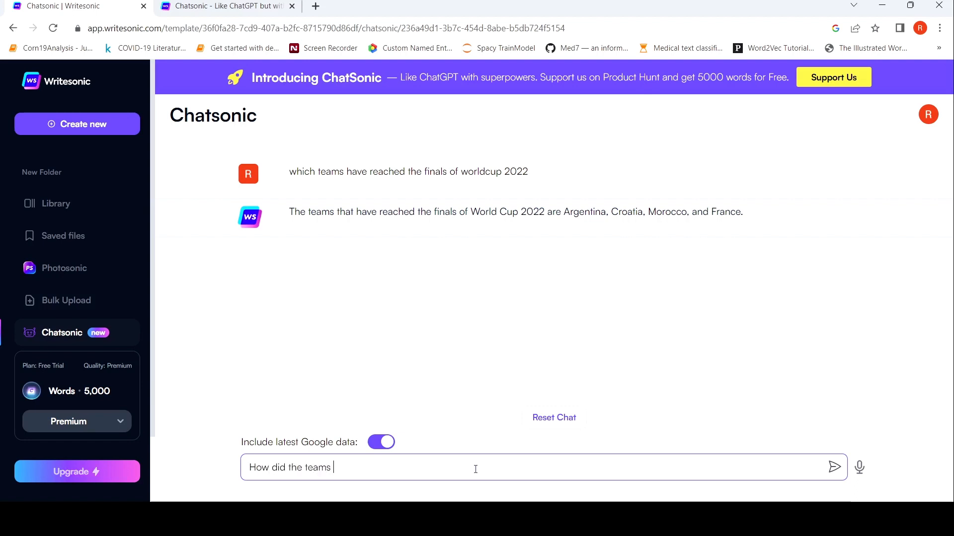
text(reach the)
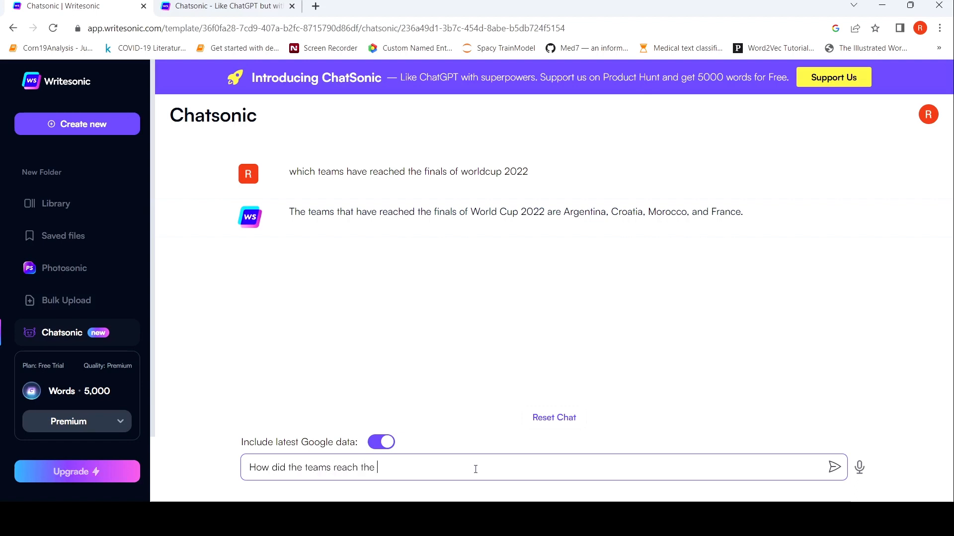
text(finals of world)
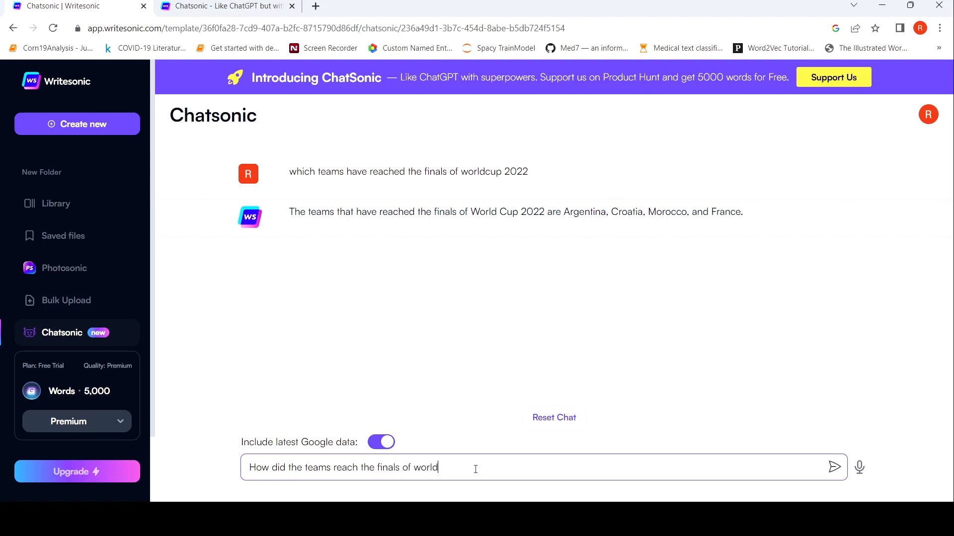
key(BackSpace)
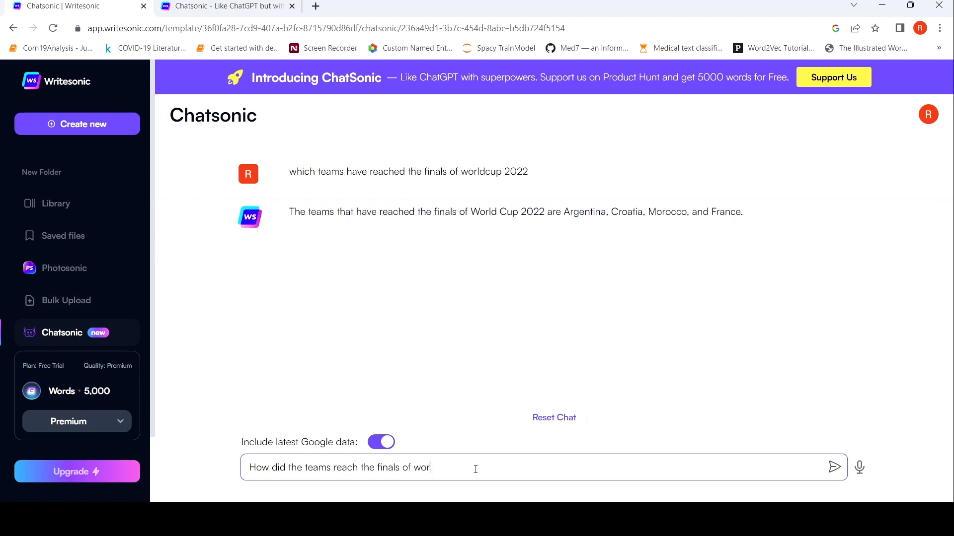
text(soccer)
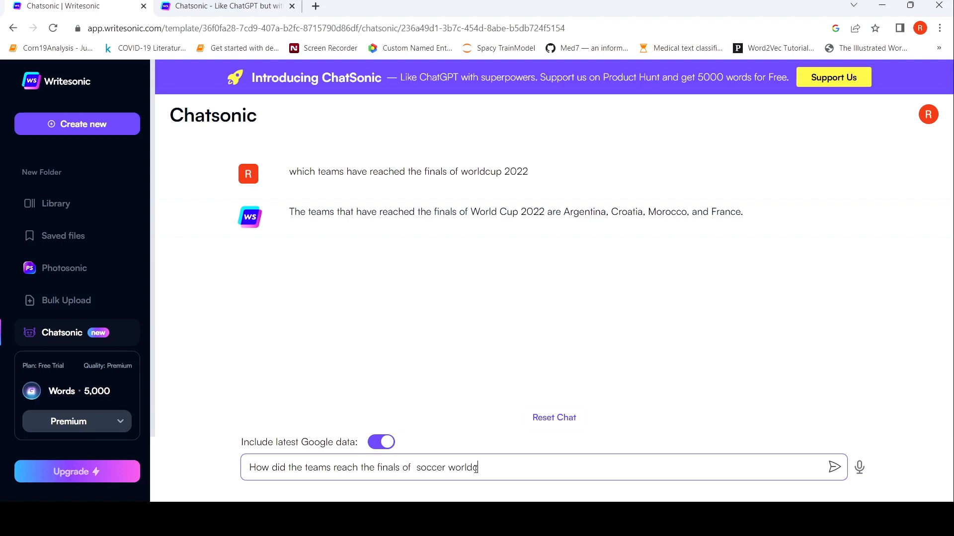
click(834, 466)
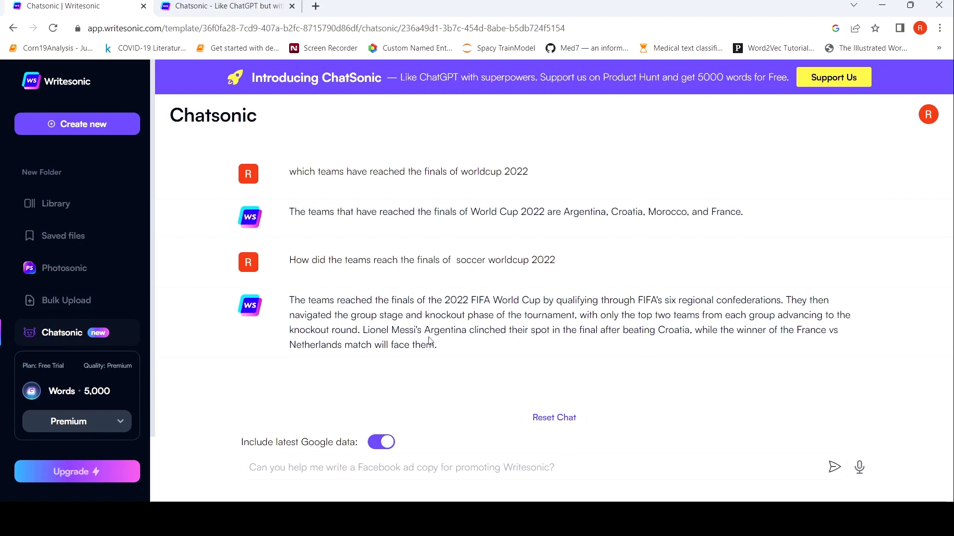
mouse_move(617, 348)
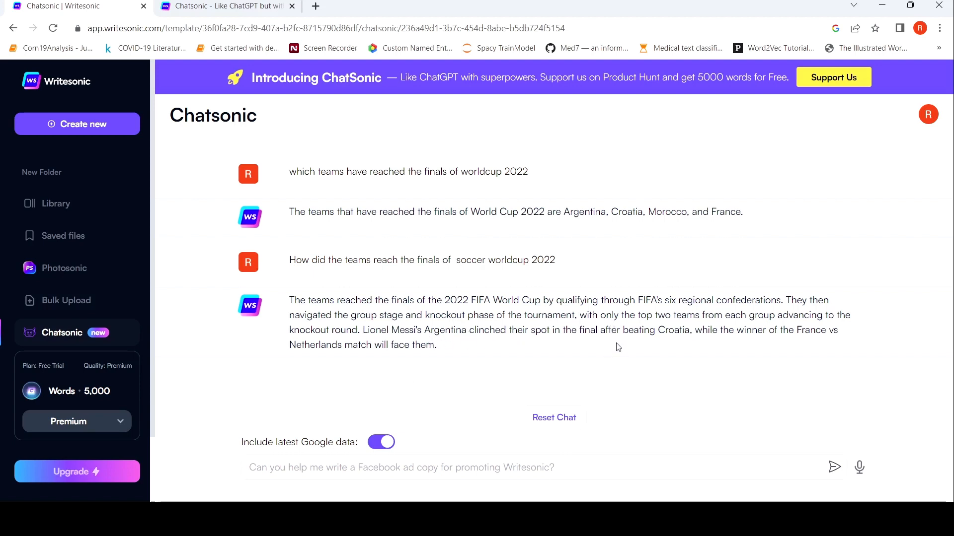
mouse_move(554, 350)
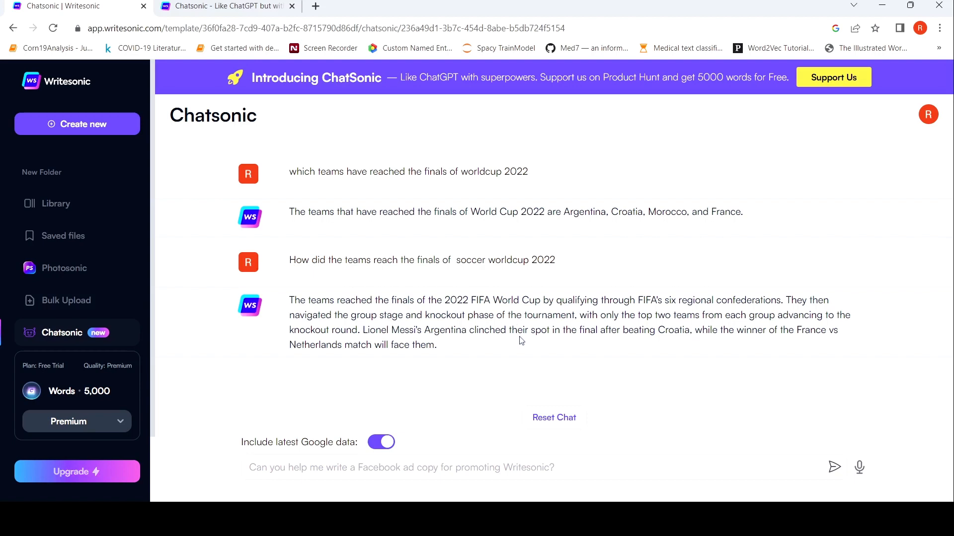
Send the request 'Can you write a product review for Iphone14'
click(450, 467)
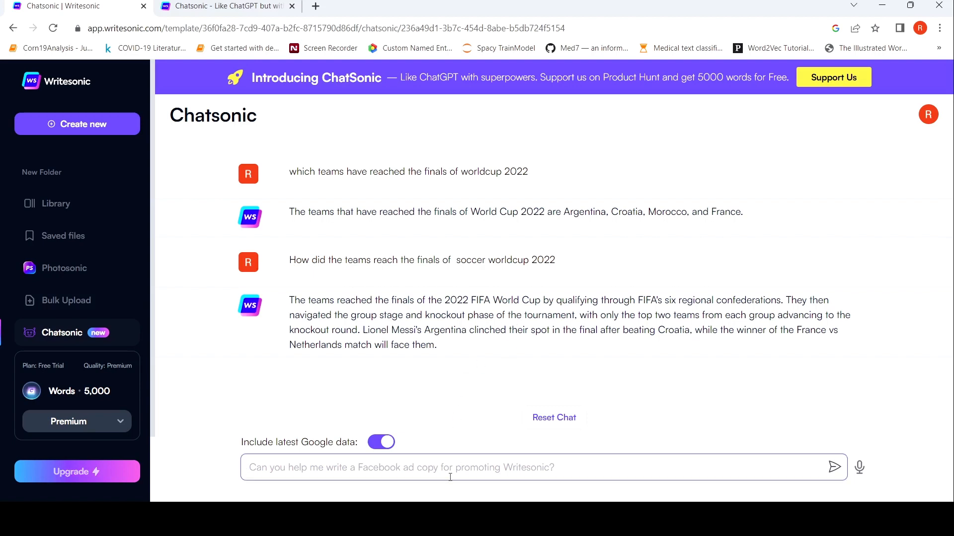
text(Can you write a product r)
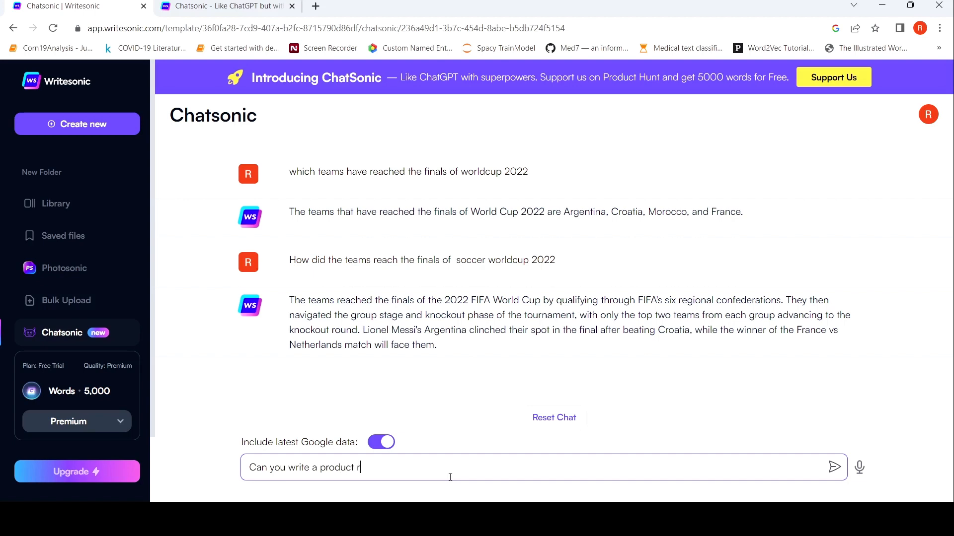
text(eview for)
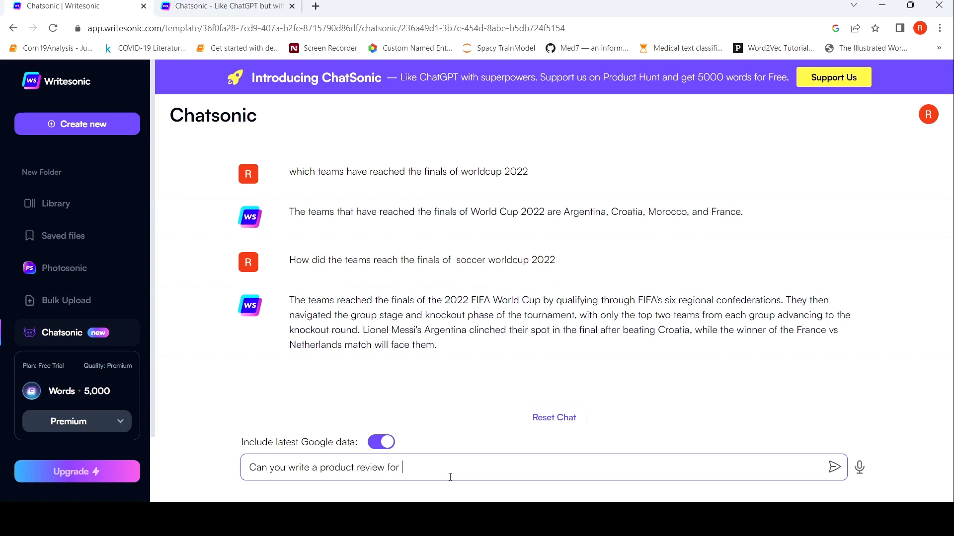
text(Iphone)
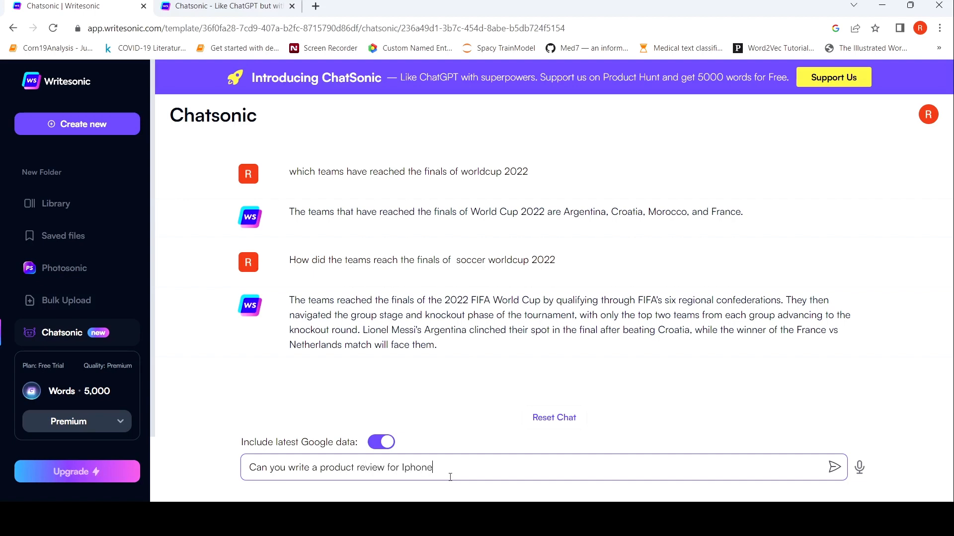
click(834, 467)
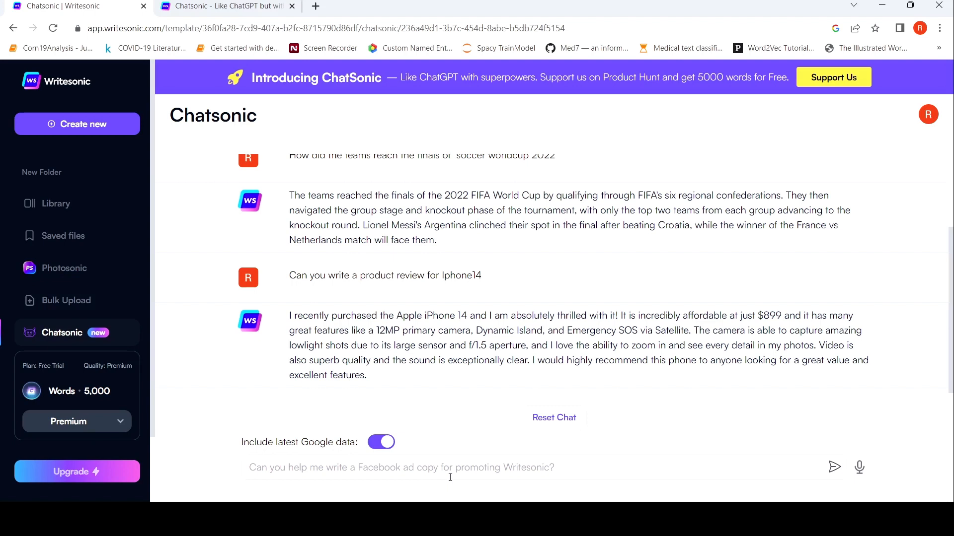
mouse_move(453, 471)
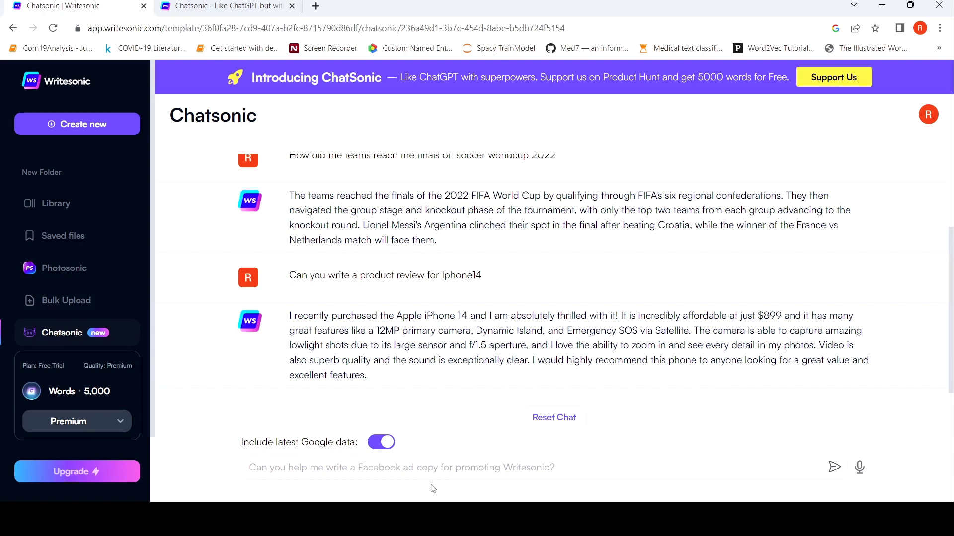
Send the request 'can you write a product review on Toyota Hyryder'
text(can you write a product review)
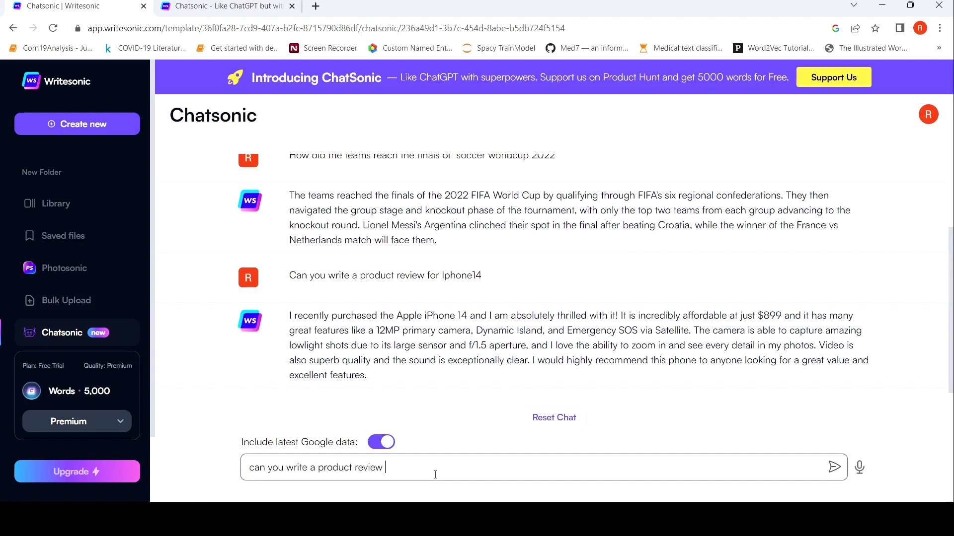
text(on)
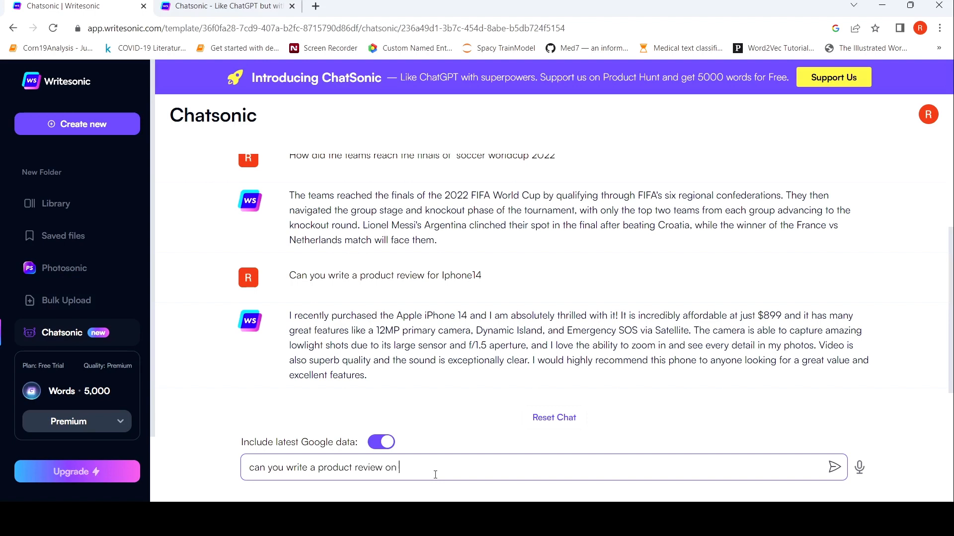
text(Toyota)
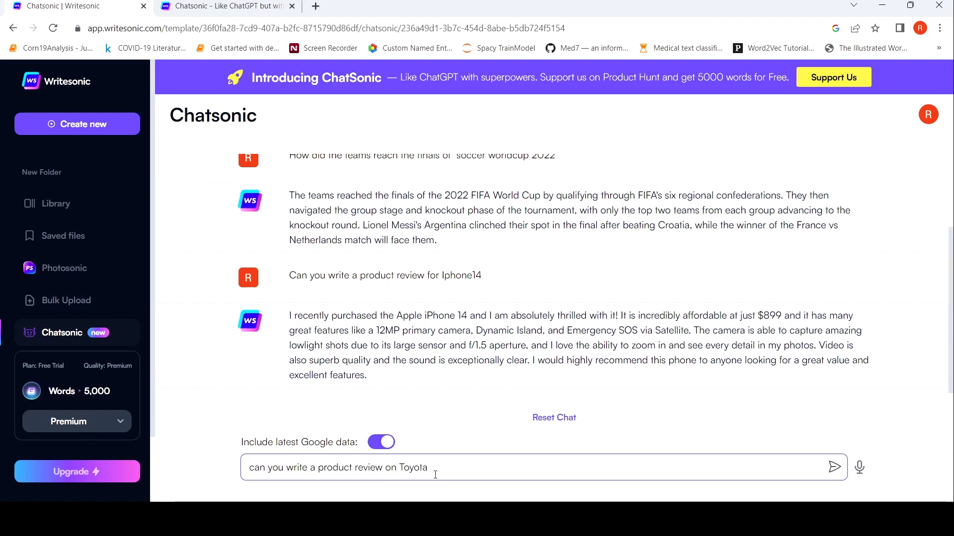
text(Hyryder)
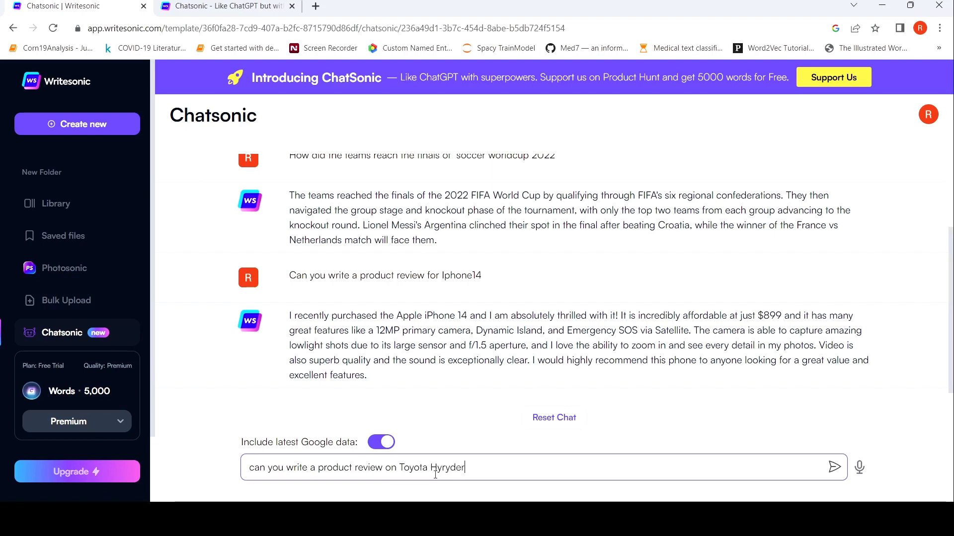
click(833, 467)
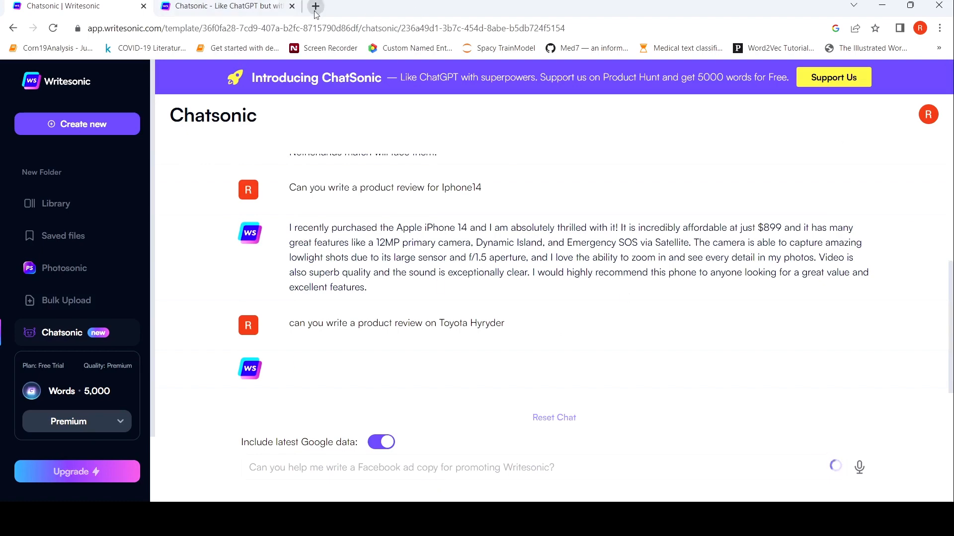
Search Google for 'toyota hyryder' in a new Chrome tab
click(315, 6)
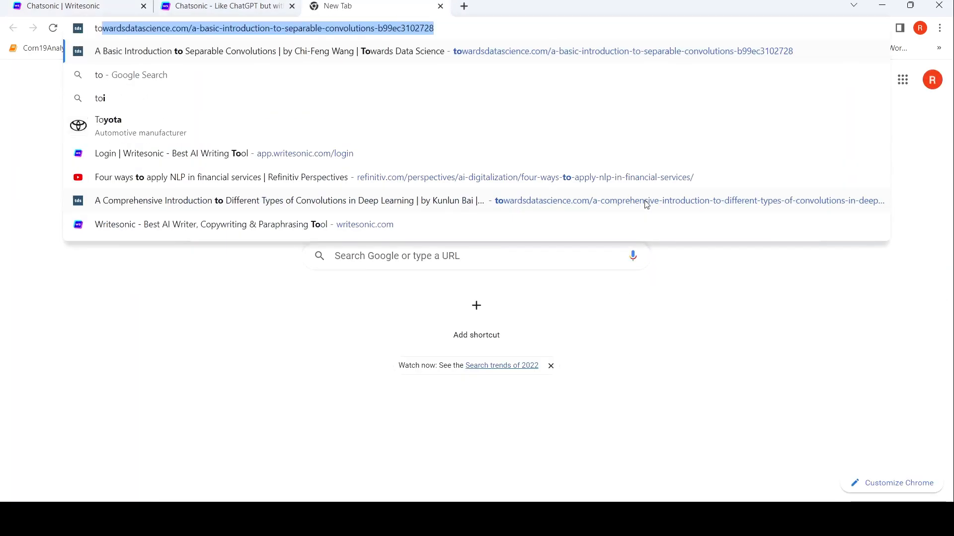
text(tot)
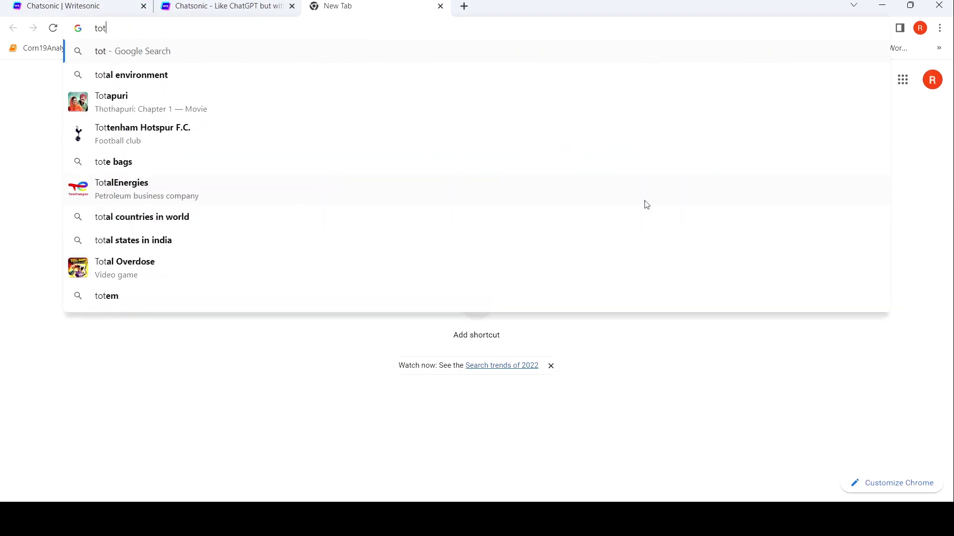
text(oyota)
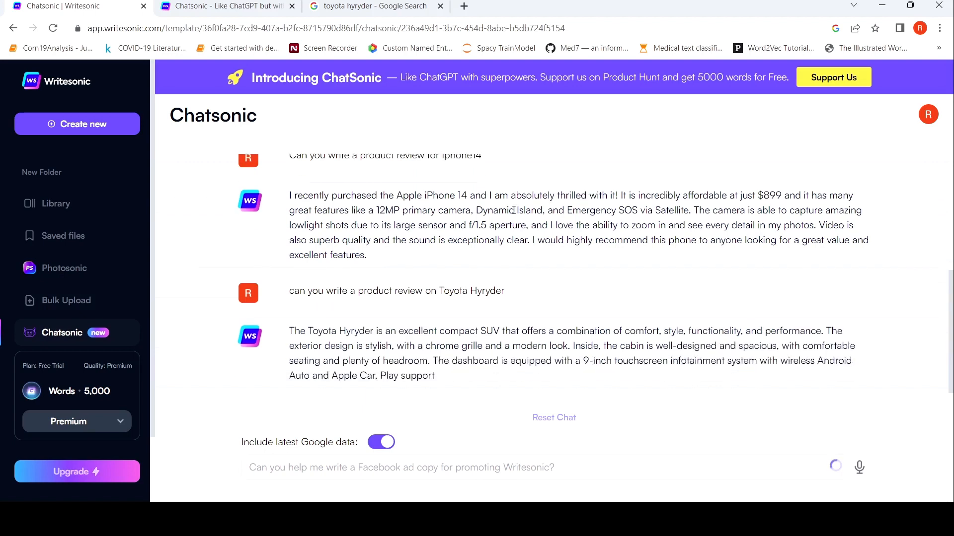
Scroll through the chat to read the finished Toyota Hyryder review
scroll(up, 3)
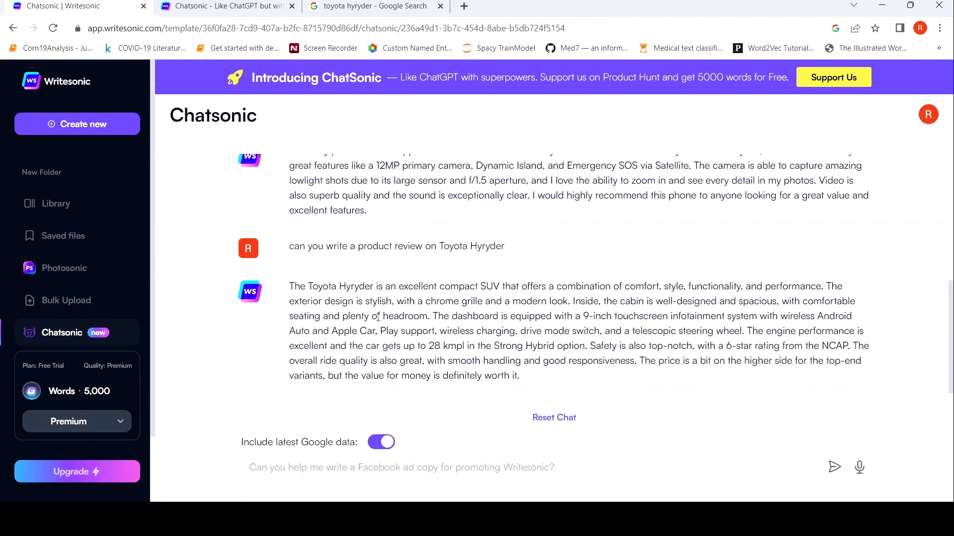
mouse_move(340, 433)
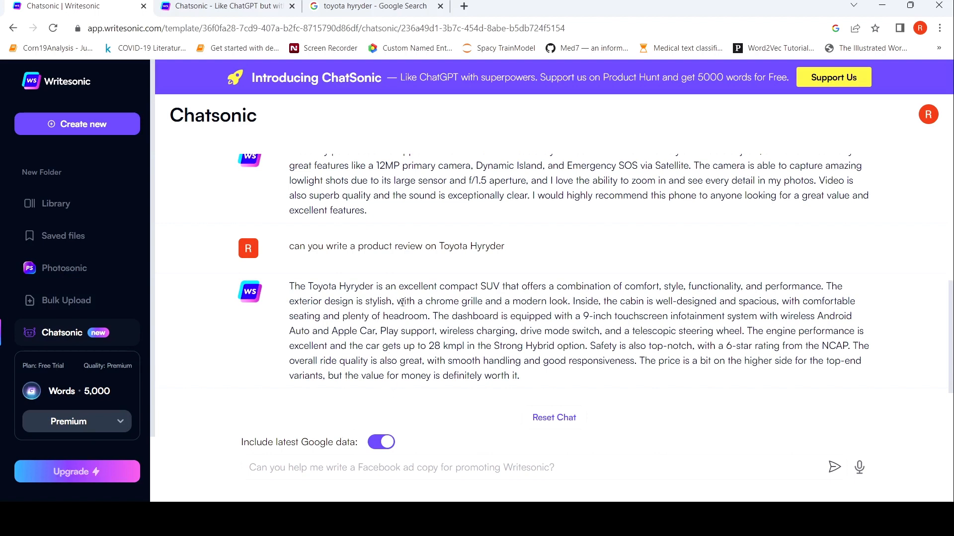
mouse_move(427, 327)
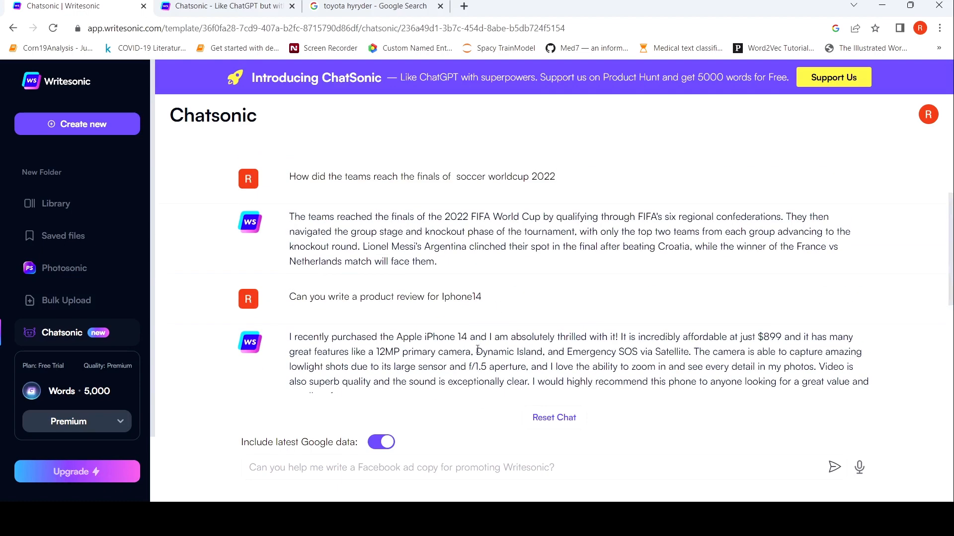
scroll(down, 3)
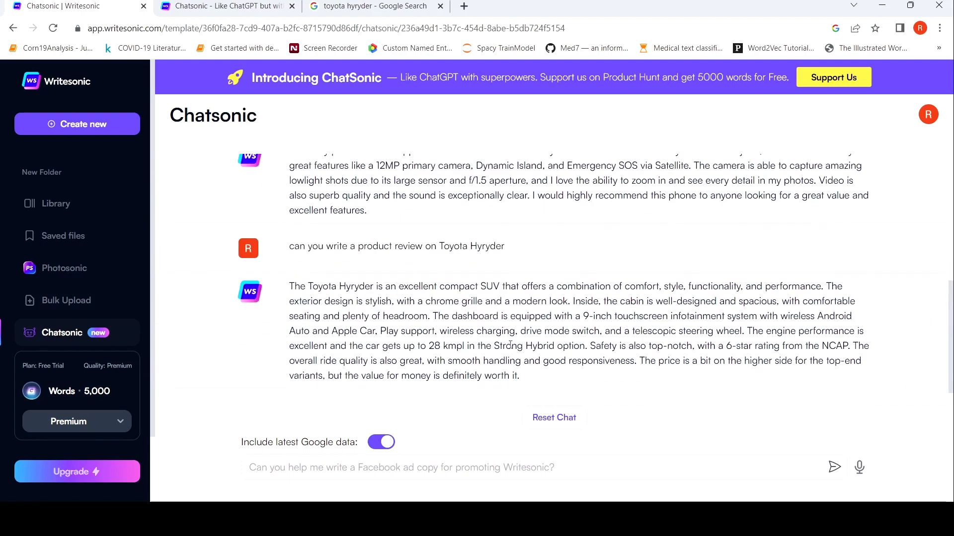
mouse_move(581, 340)
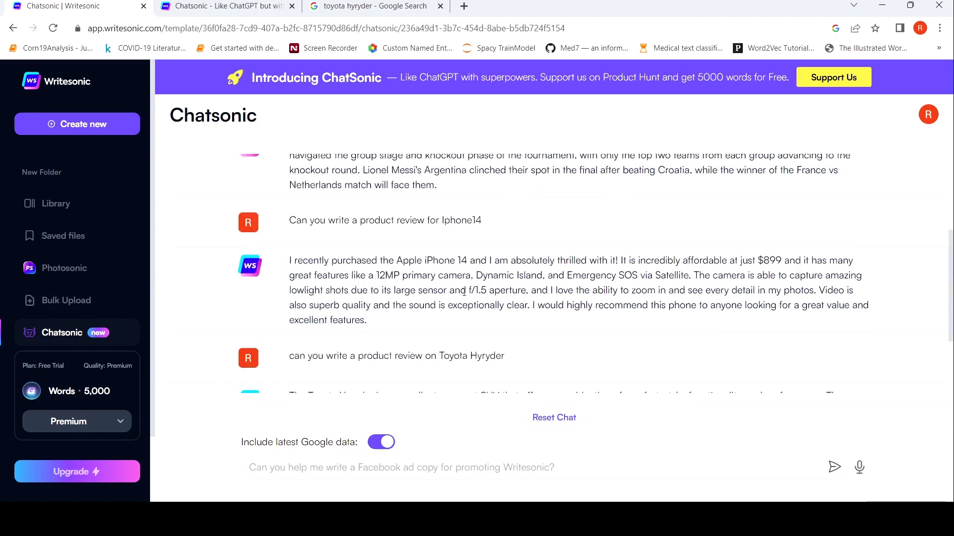
scroll(down, 3)
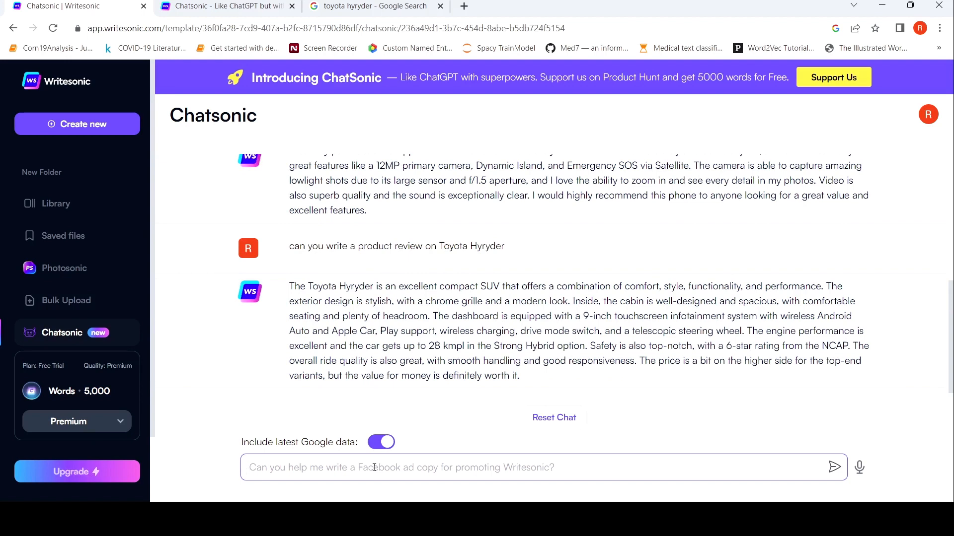
Send a request for an email where the Tata Motors CEO introduces their latest Nexon EV Max
text(Can you draft an email)
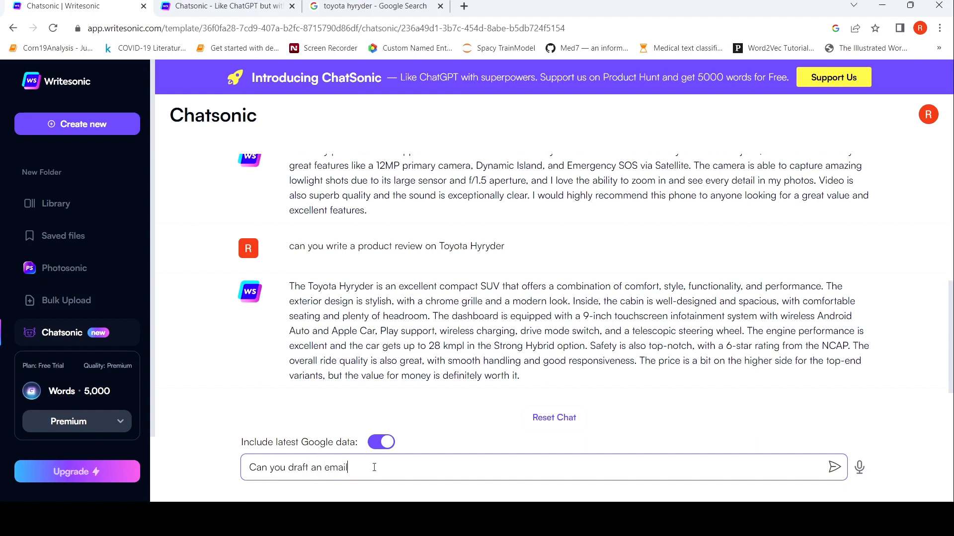
text(where the)
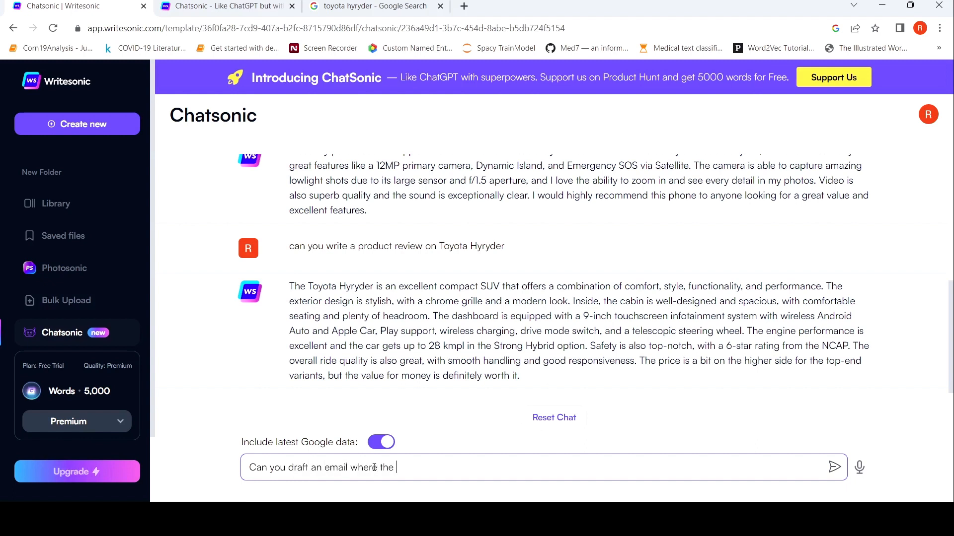
text(CEO of)
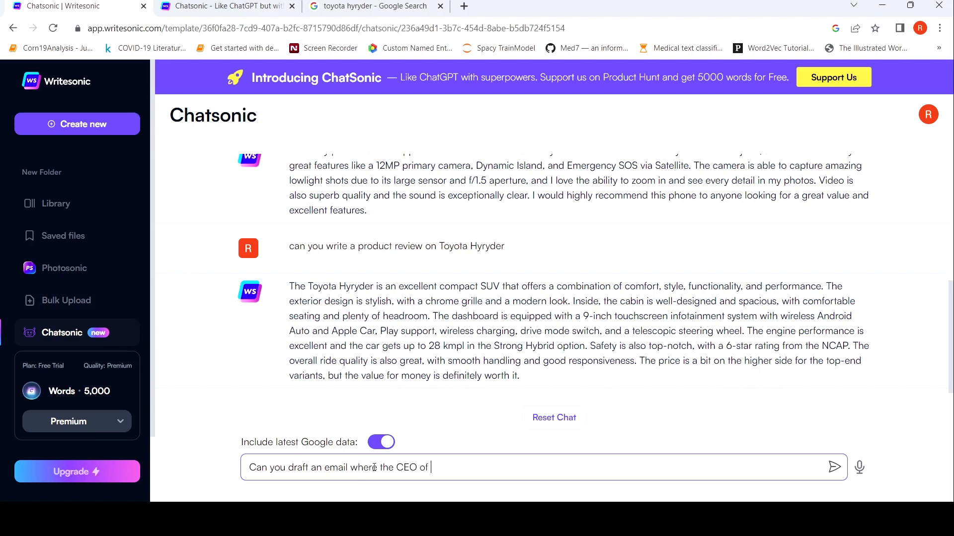
text(ta)
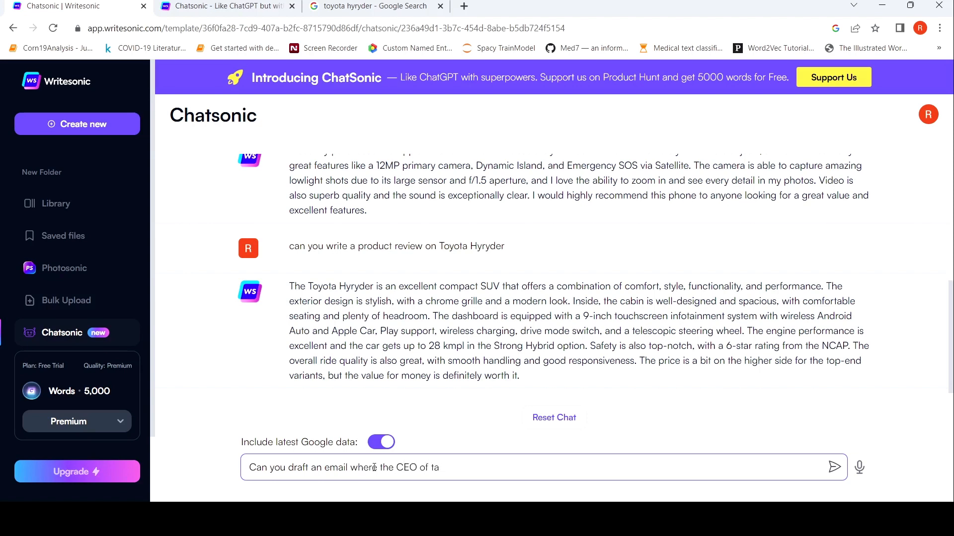
text(ta)
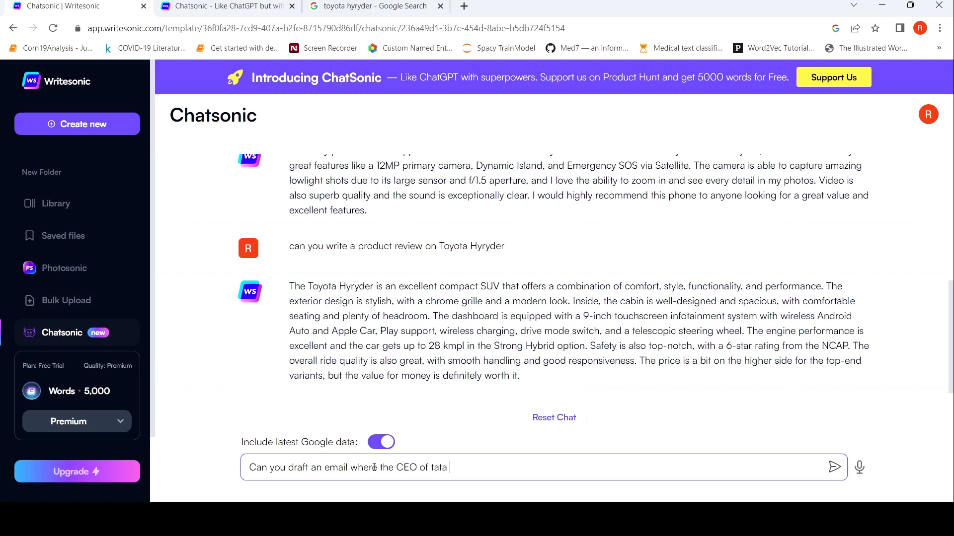
text(mnotor)
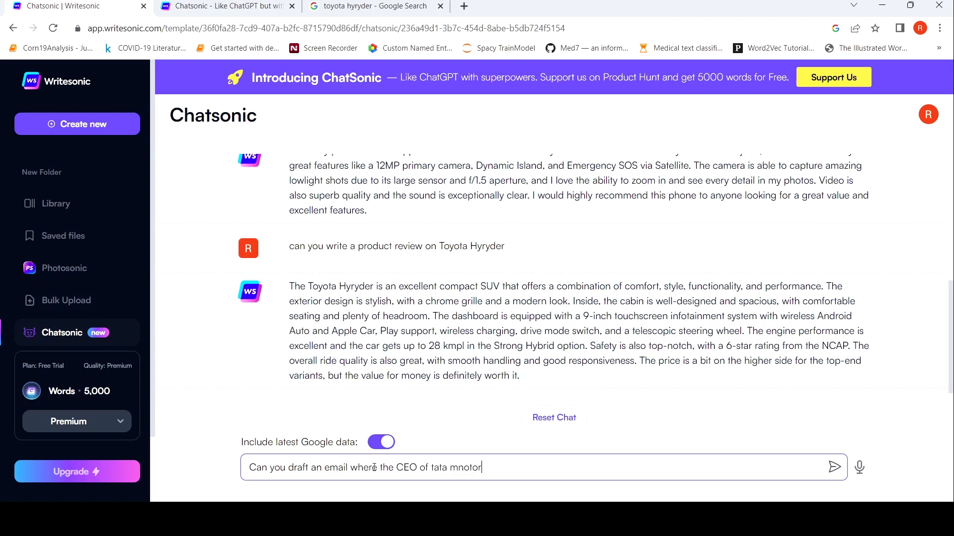
key(Backspace)
text(s is ind)
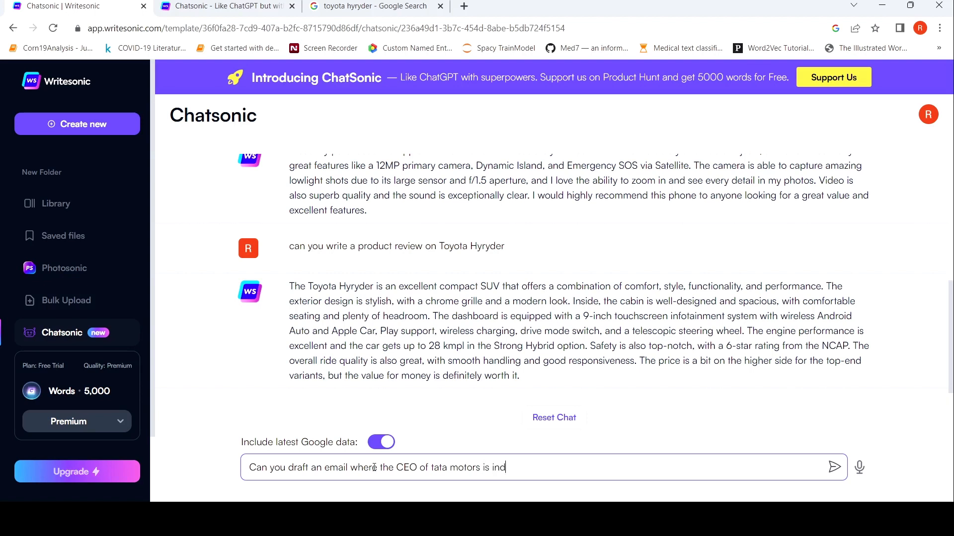
text(troduc)
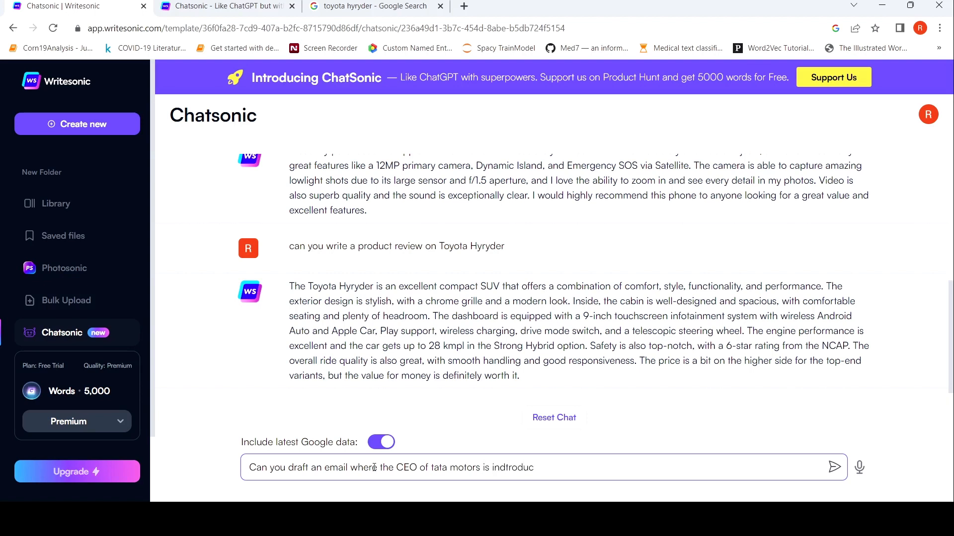
text(ing the)
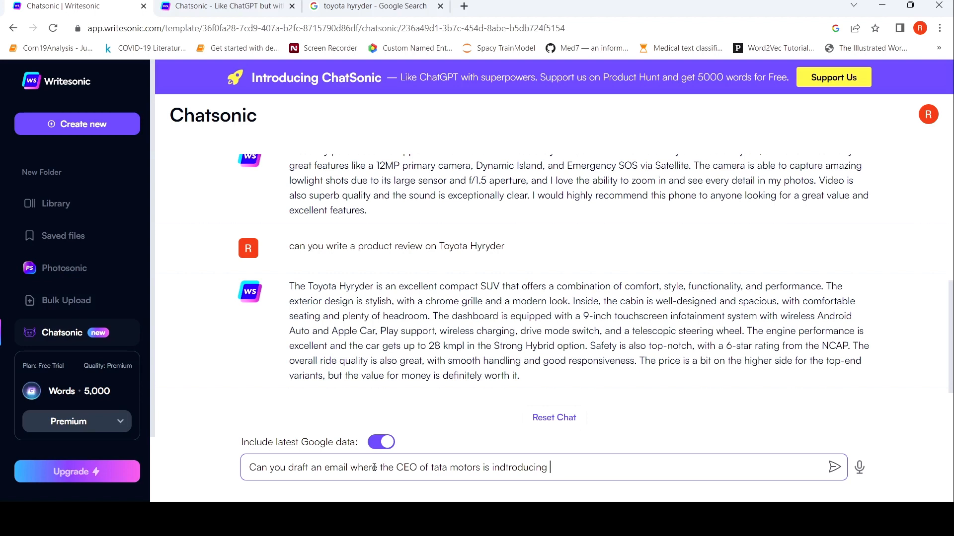
text(their latest Nexon E)
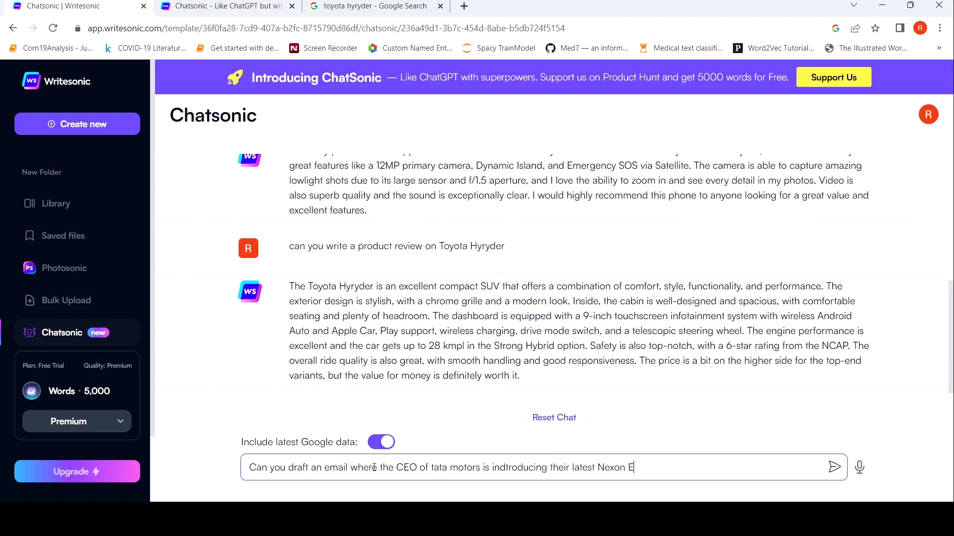
text(V Max car to the pu)
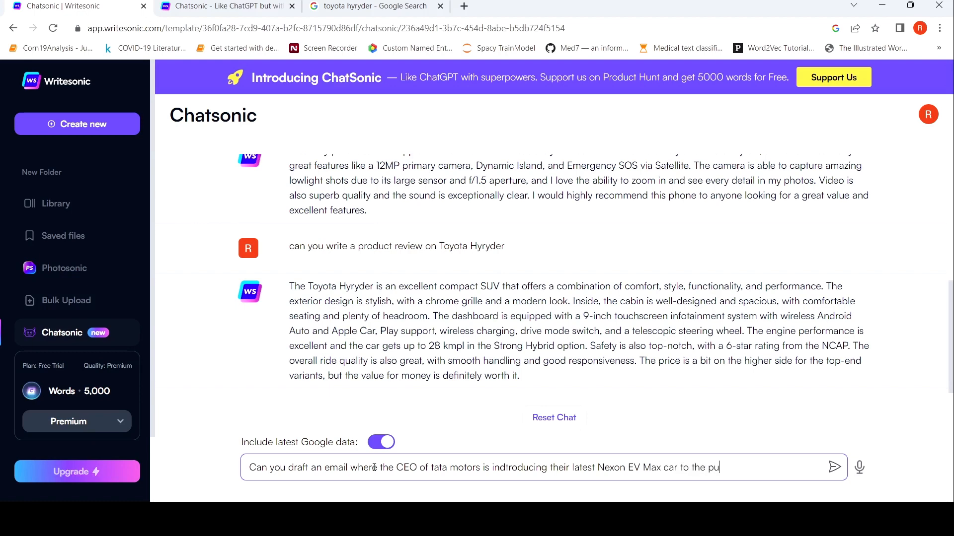
click(833, 467)
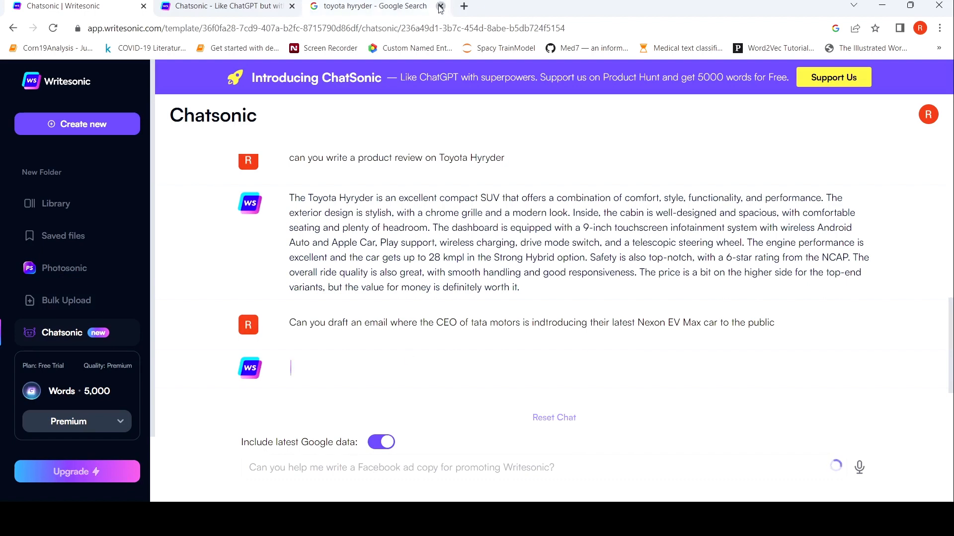
Close the Google search tab and scroll over the Chatsonic feature page
click(439, 7)
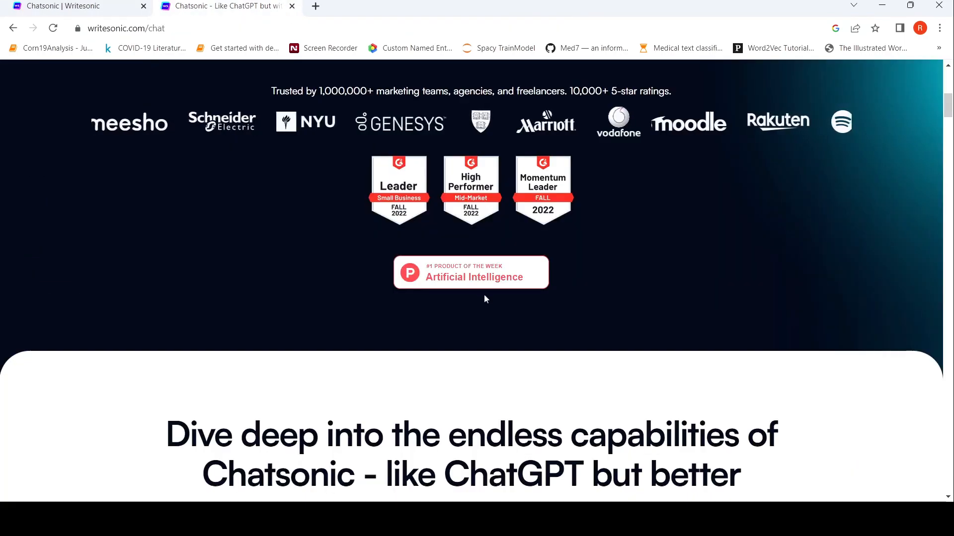
scroll(down, 3)
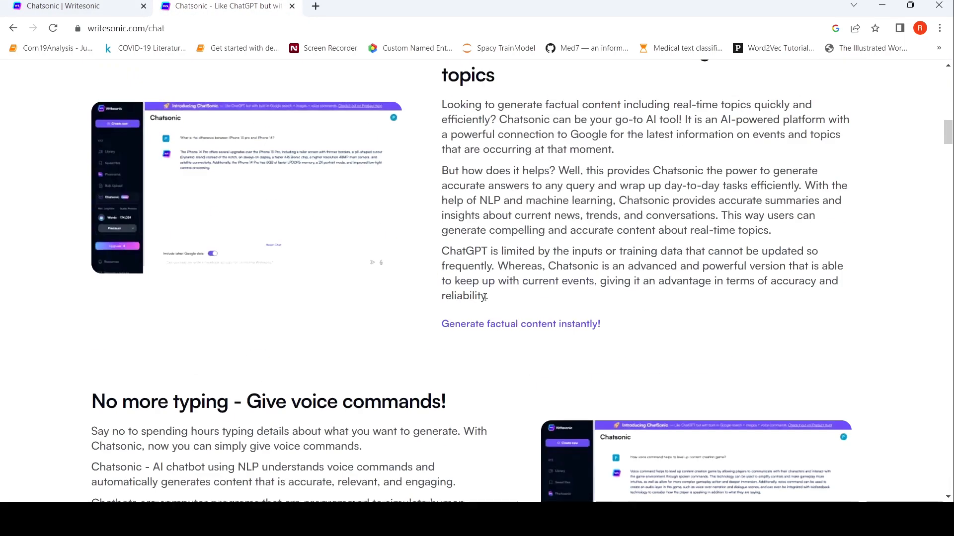
scroll(up, 3)
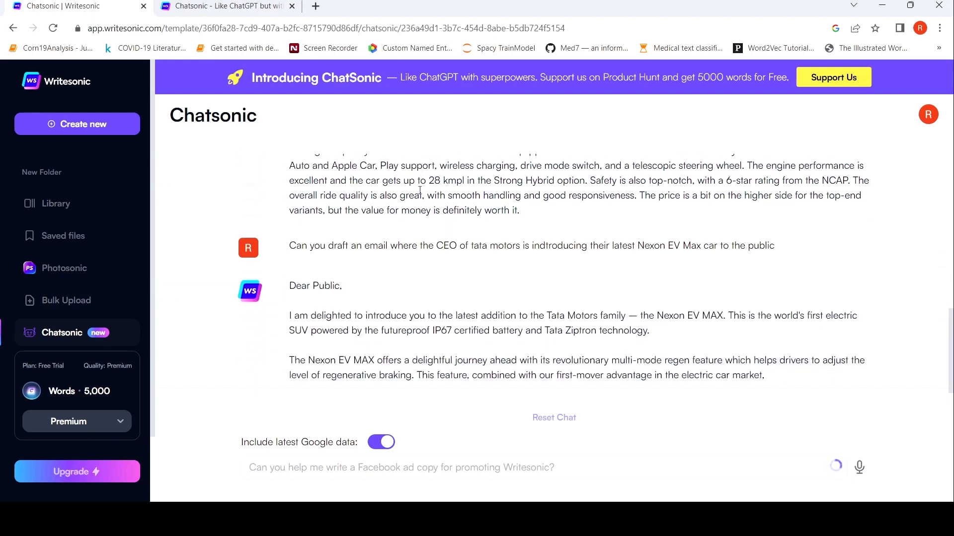
Scroll down the chat to read the complete Nexon EV MAX announcement email
scroll(down, 3)
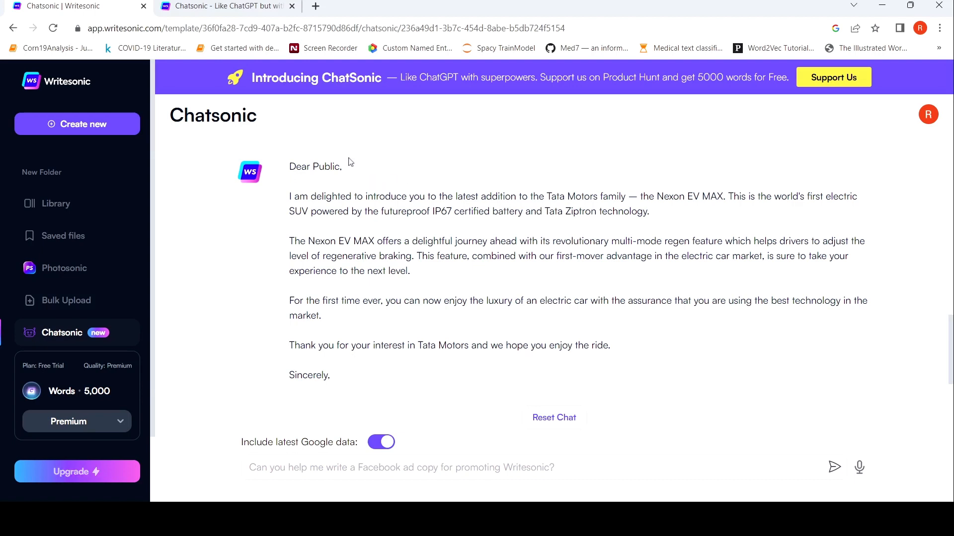
mouse_move(346, 161)
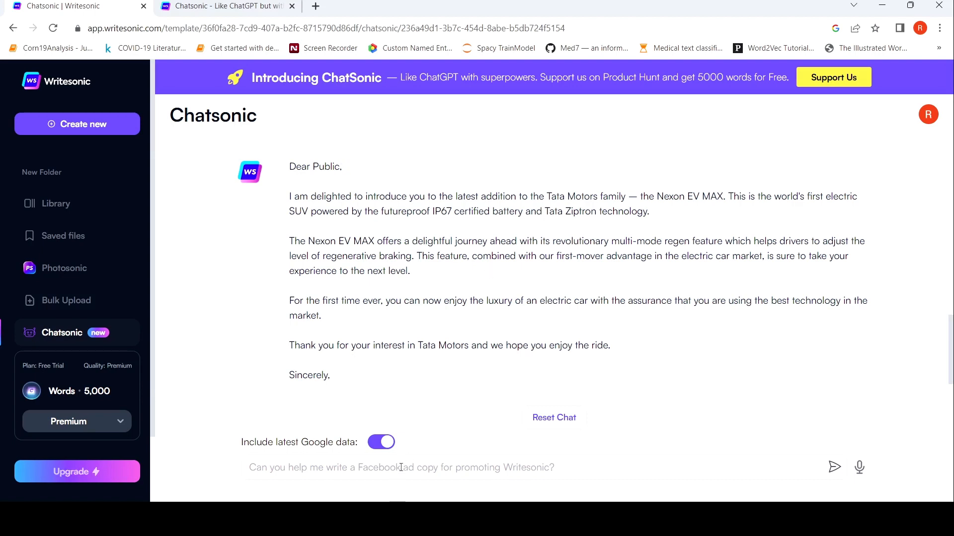
Send 'Can you help me with a short linkedin post on deep learning in healthcare' to the chat
text(Casn)
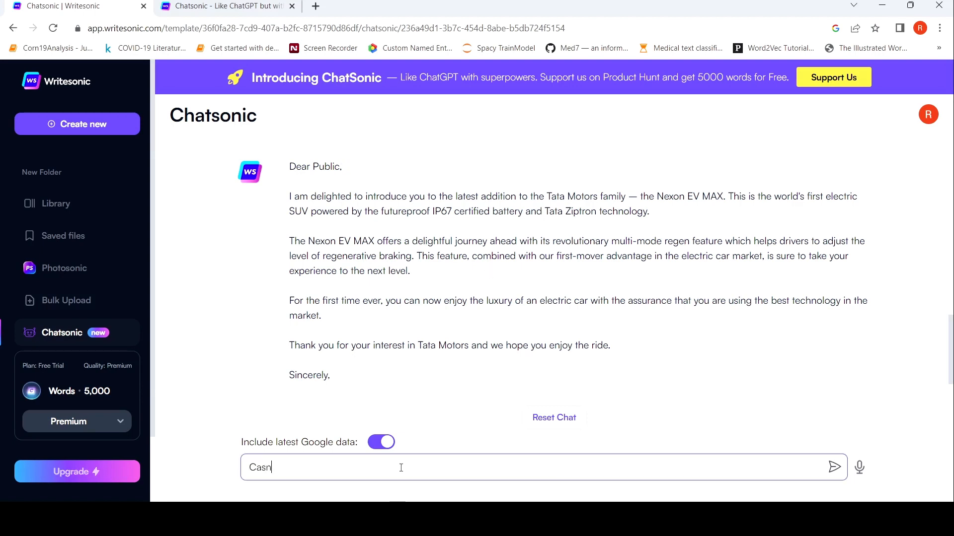
text(Can y)
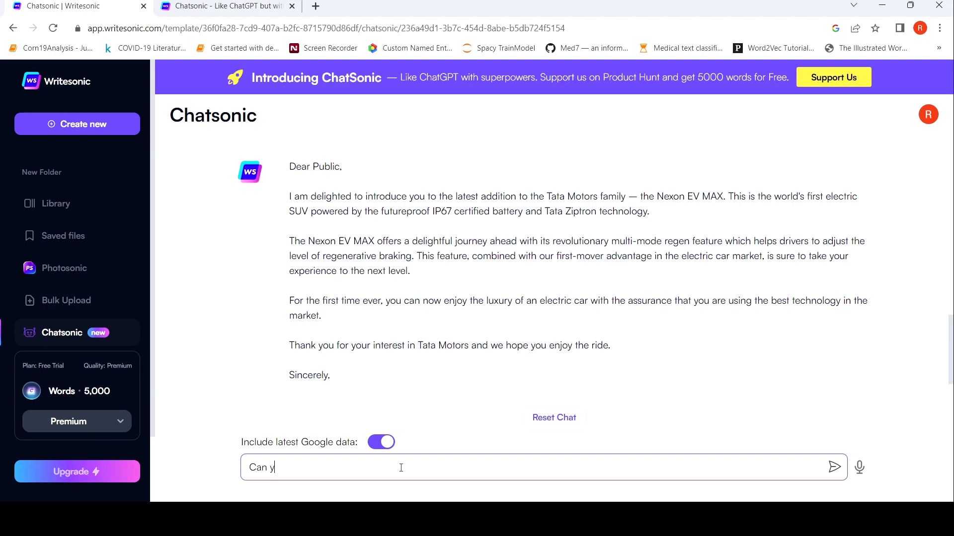
text(ou help me)
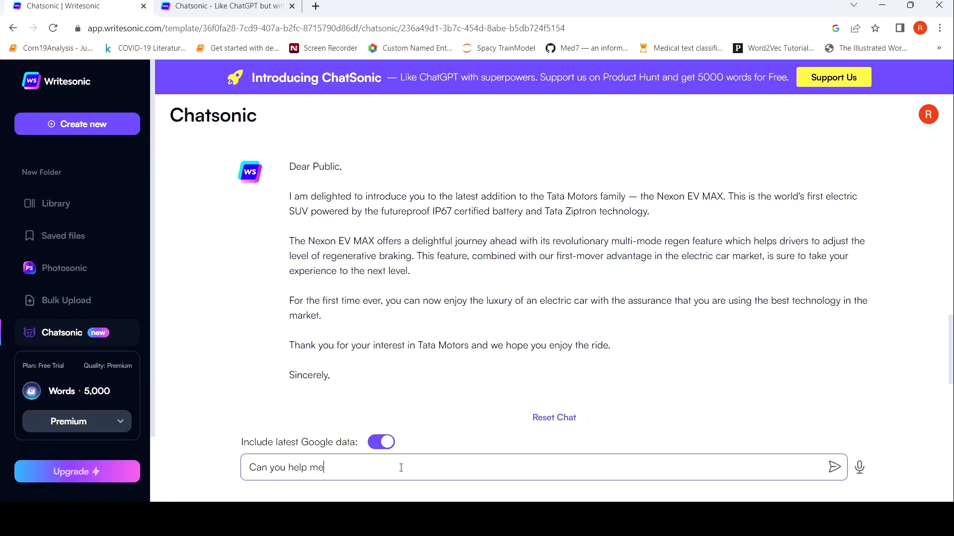
text(with a short)
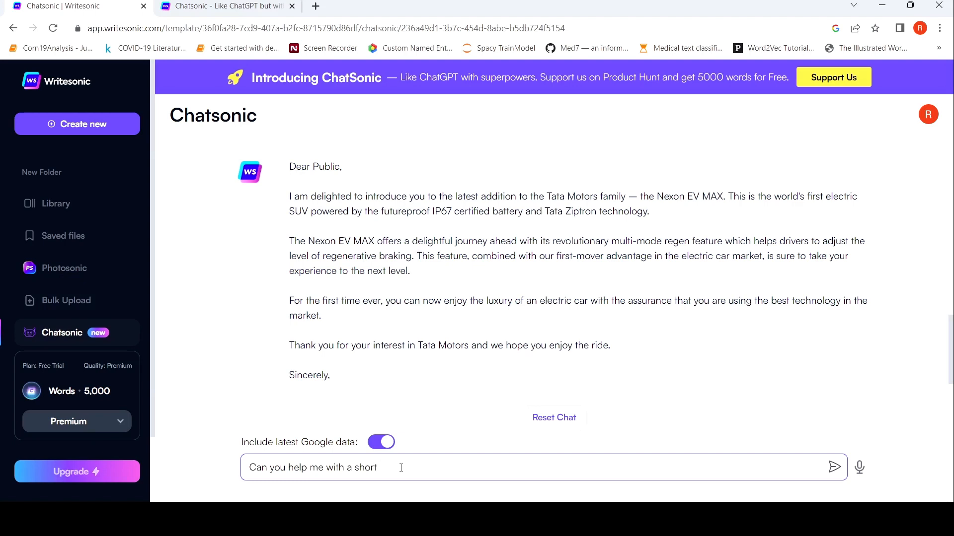
text(linkedin)
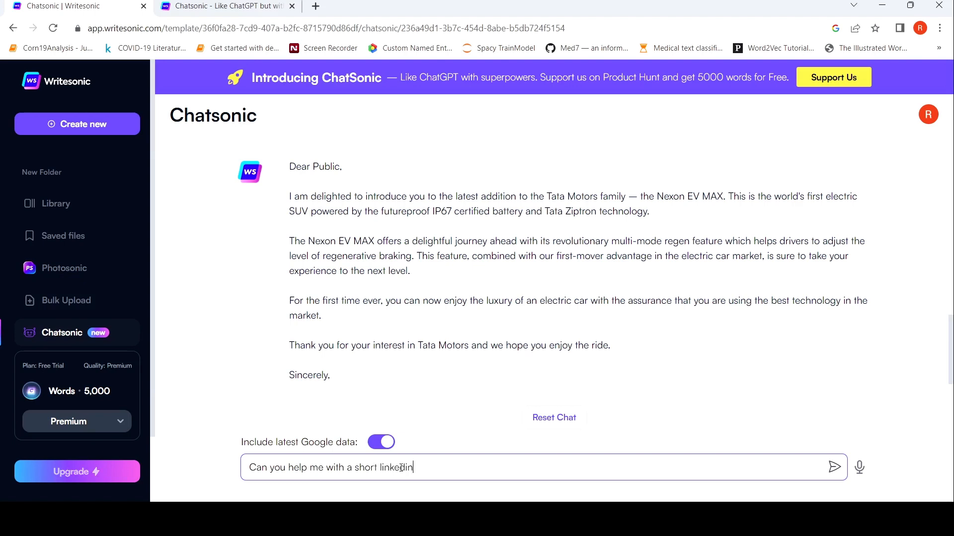
text(post o)
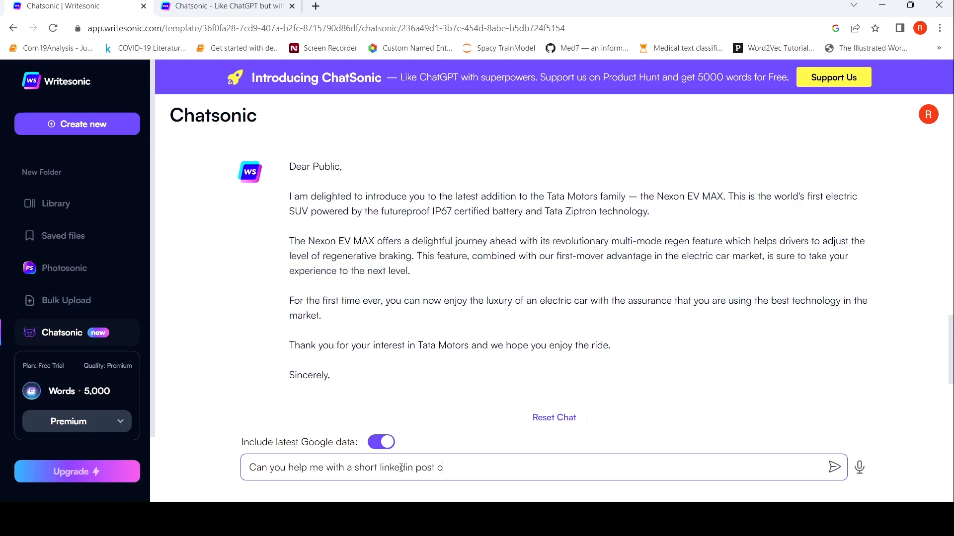
text(n deep lear)
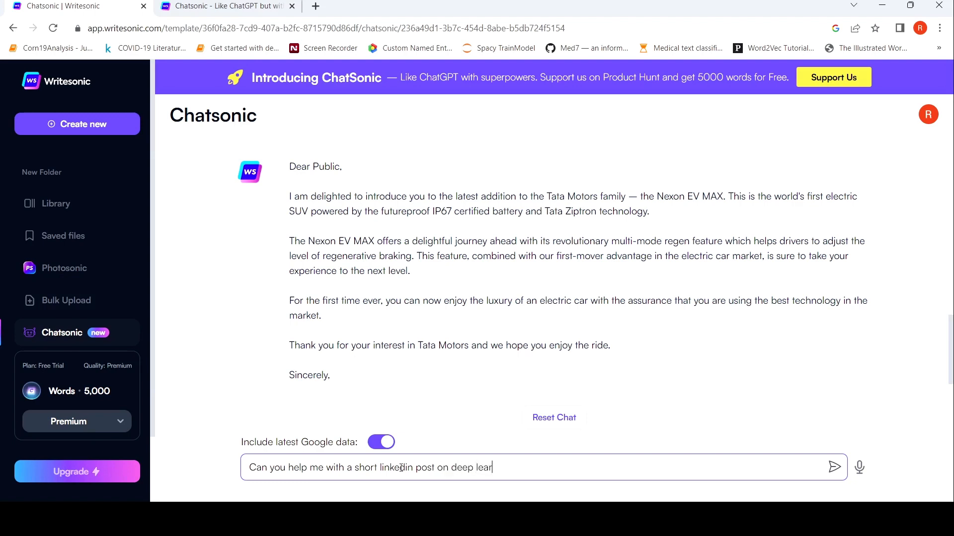
text(ning in)
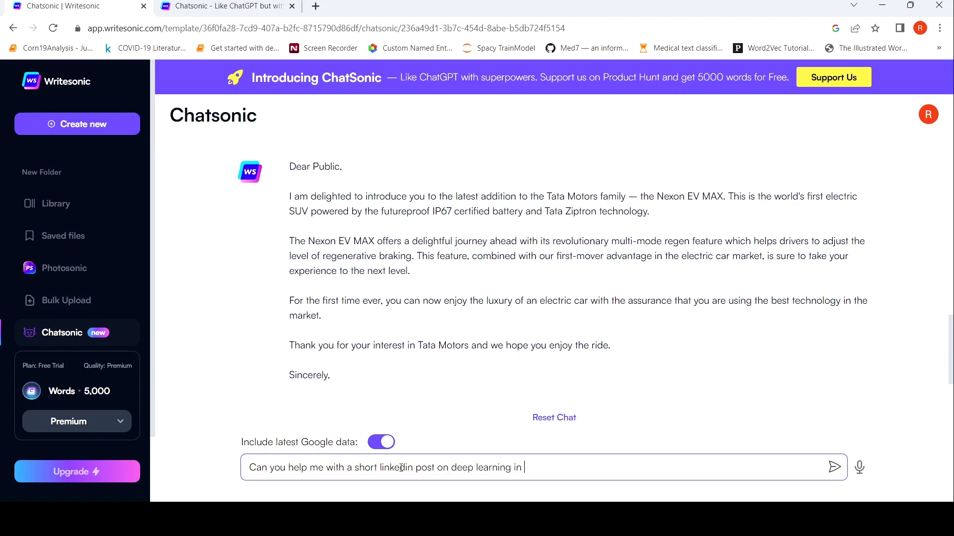
text(helathcare)
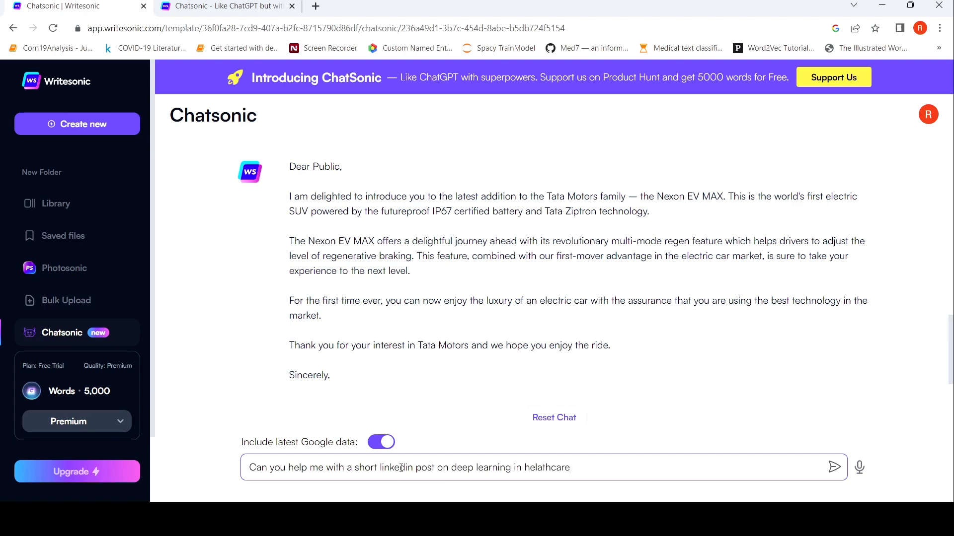
click(834, 467)
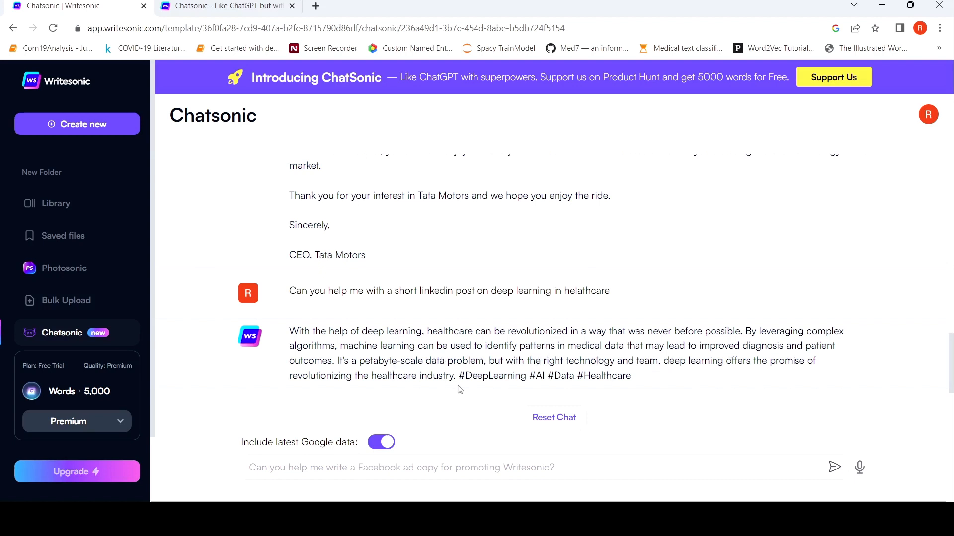
mouse_move(445, 451)
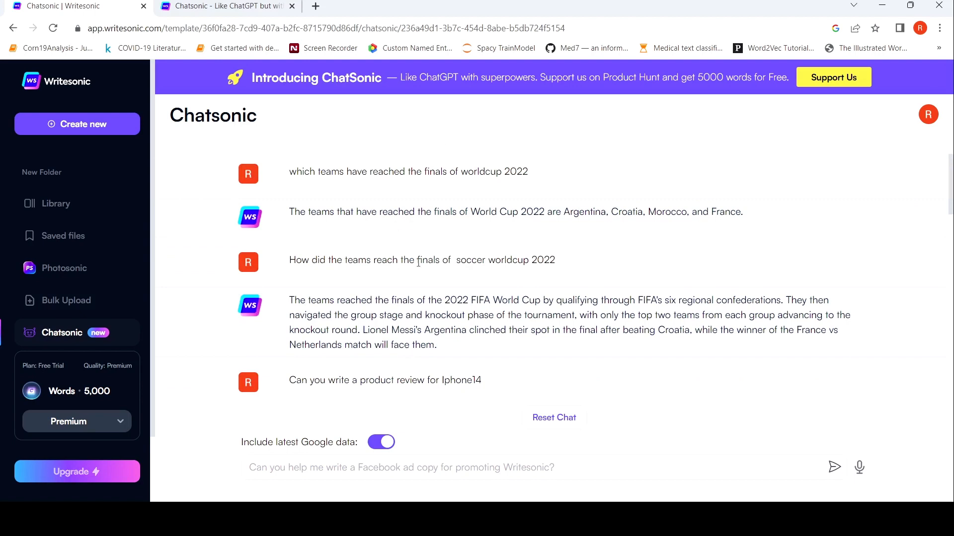
mouse_move(596, 209)
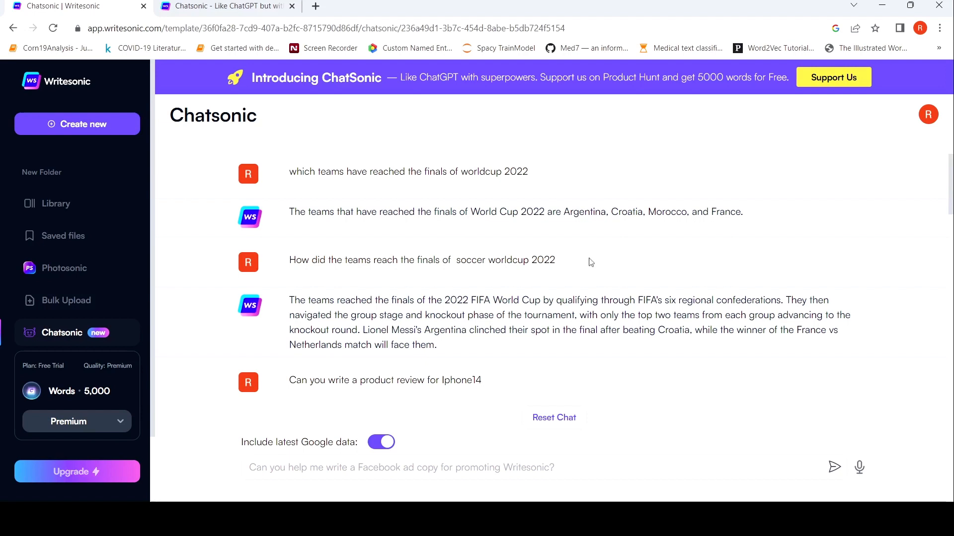
mouse_move(497, 189)
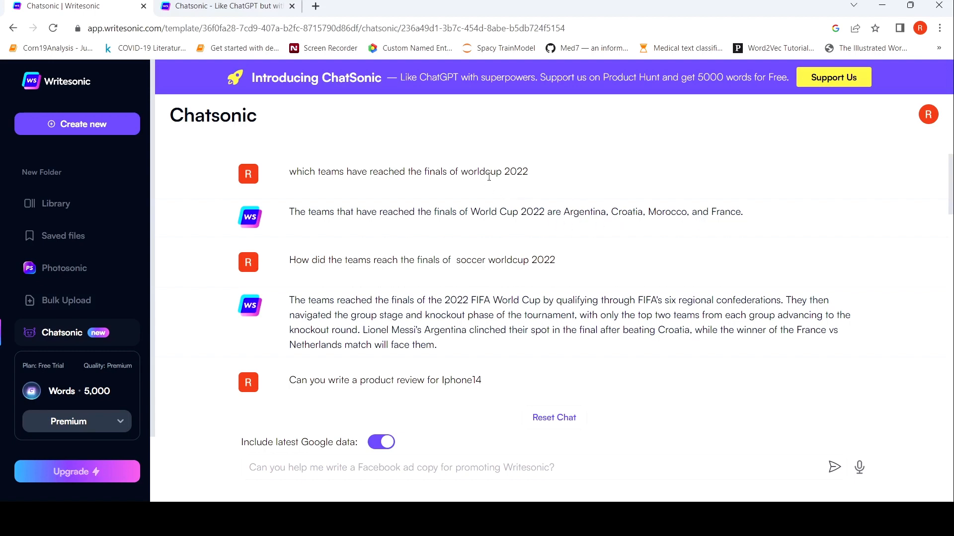
mouse_move(719, 206)
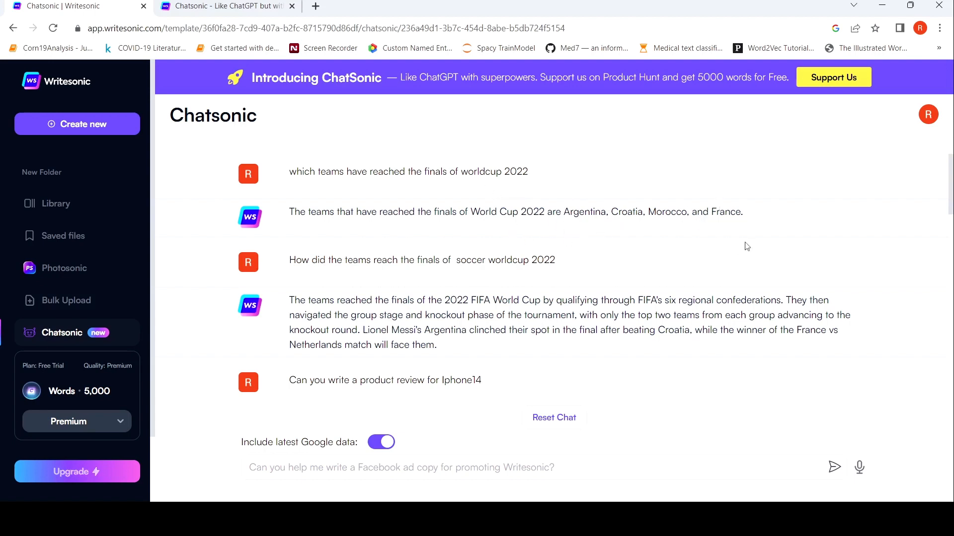
mouse_move(535, 229)
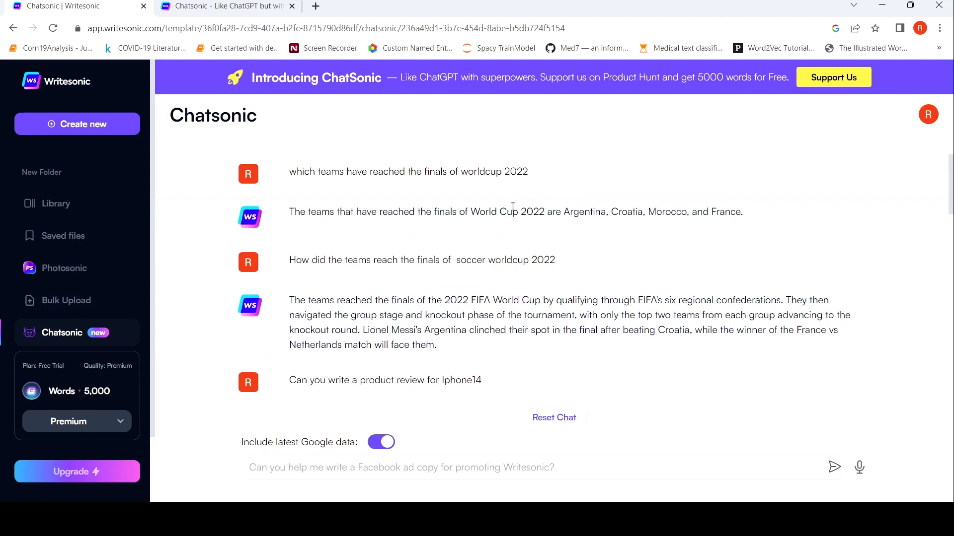
mouse_move(549, 254)
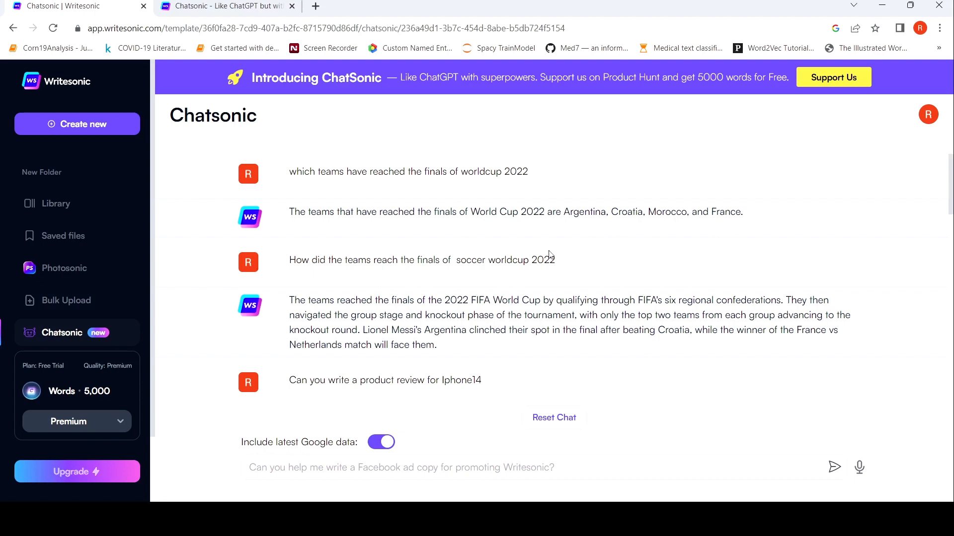
mouse_move(631, 243)
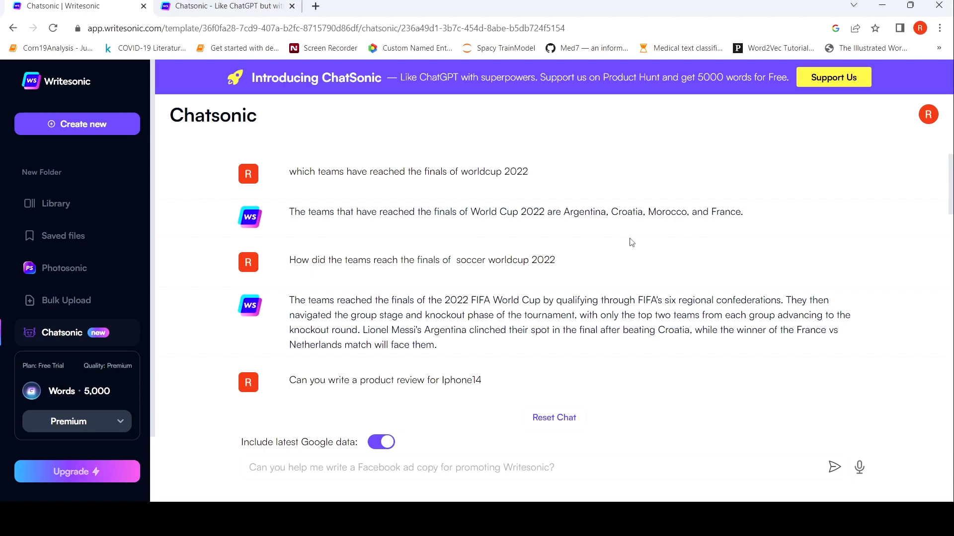
scroll(down, 3)
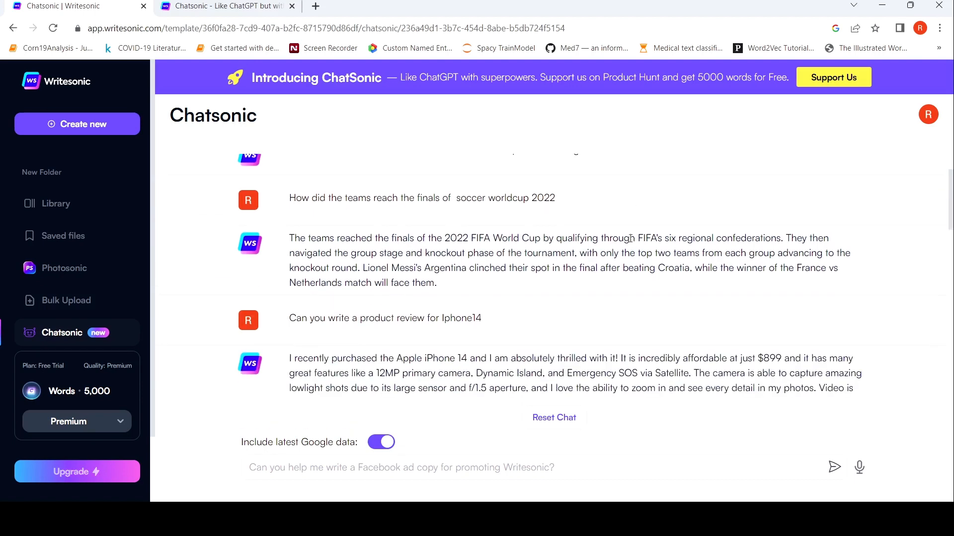
scroll(down, 3)
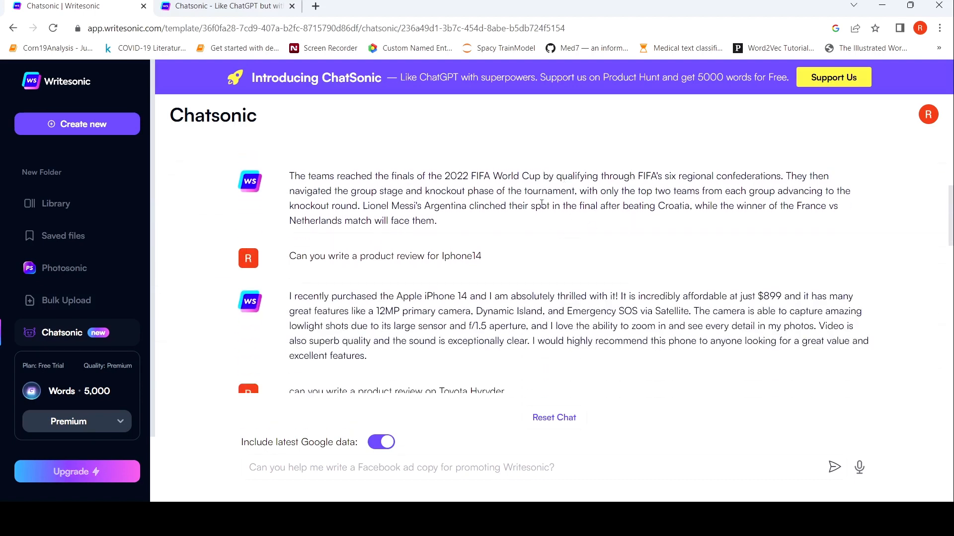
scroll(down, 3)
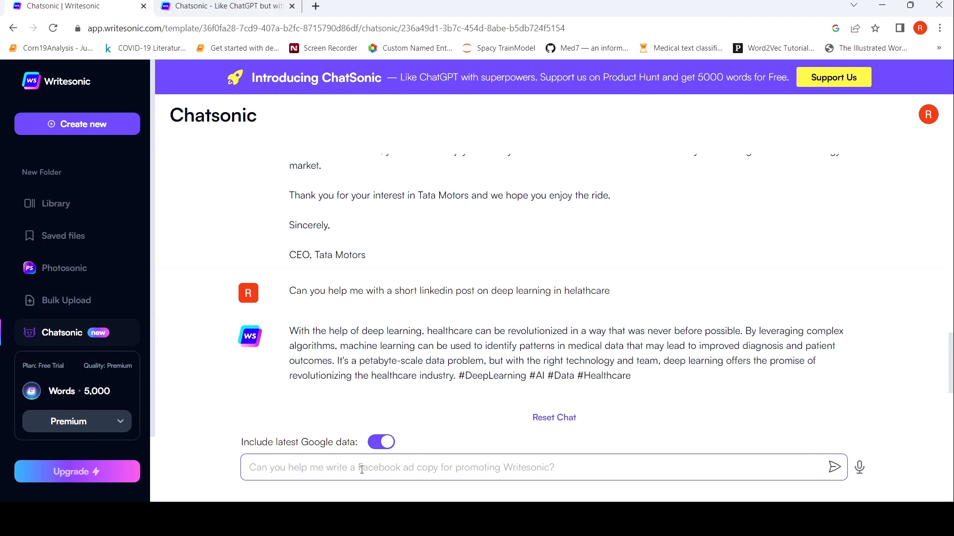
Send 'Can you help me with an image for the football worldcup 2022 finals' to the chat
text(C)
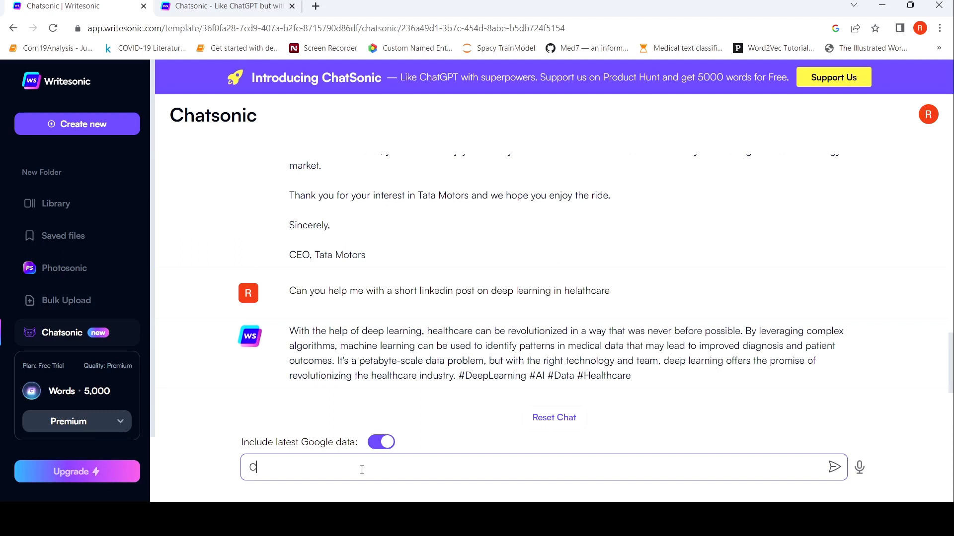
text(an you help me w)
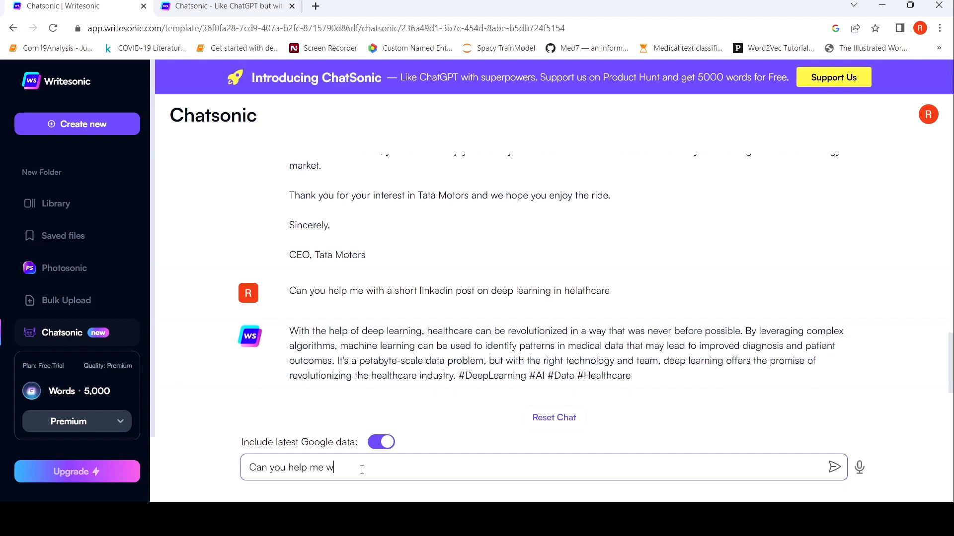
text(ith an image for the)
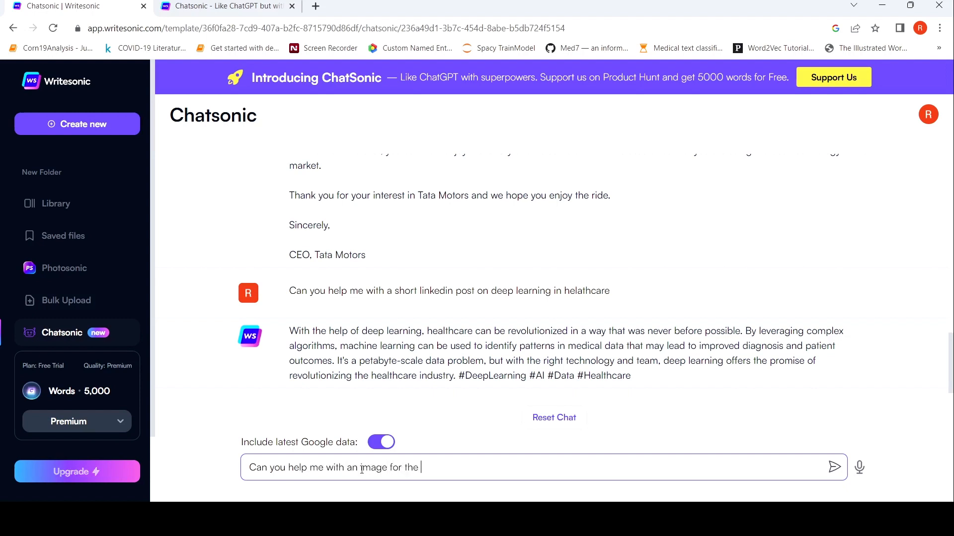
text(footbal)
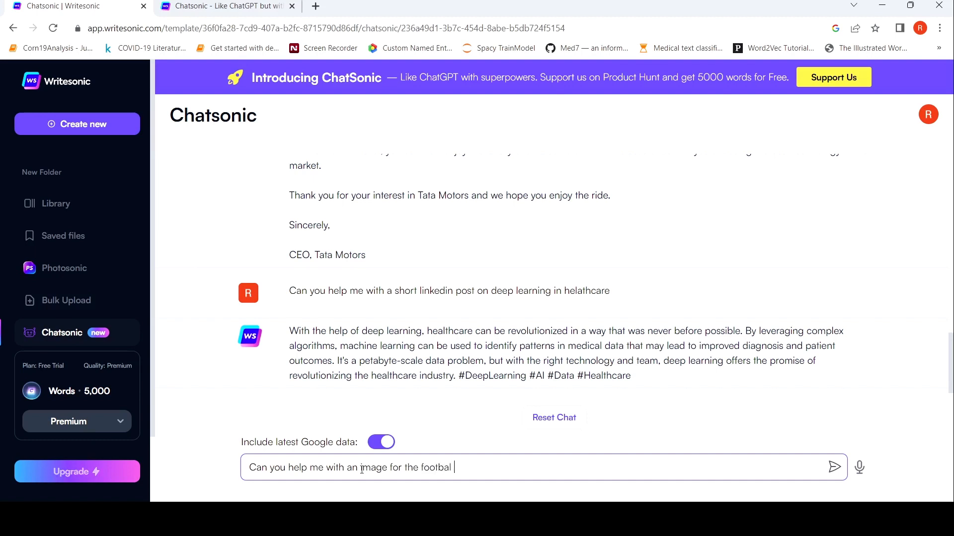
text(wo)
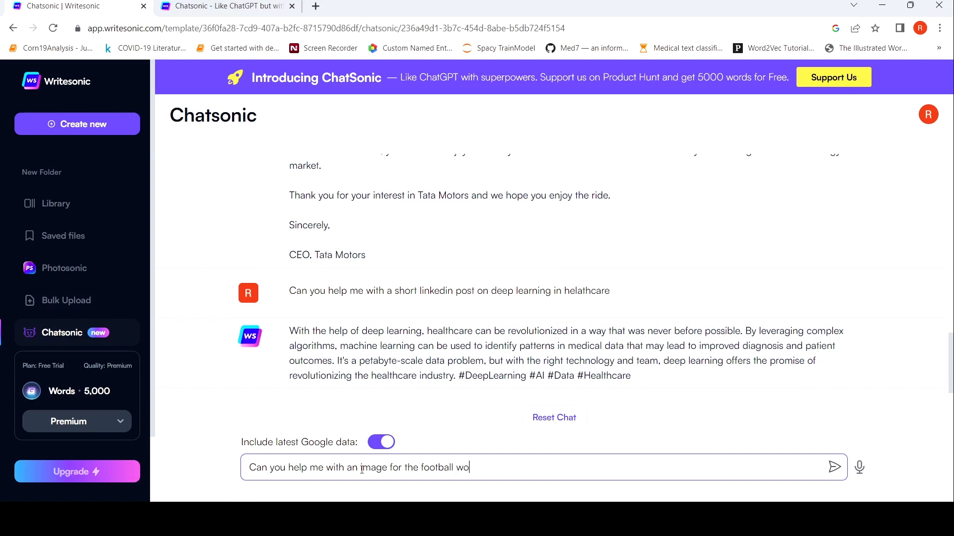
text(rldcup)
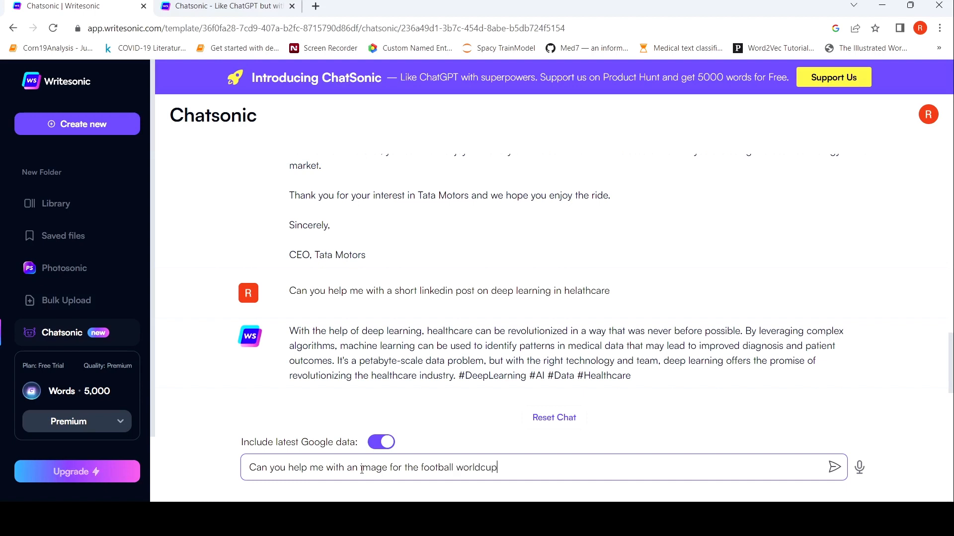
text(2022 finl)
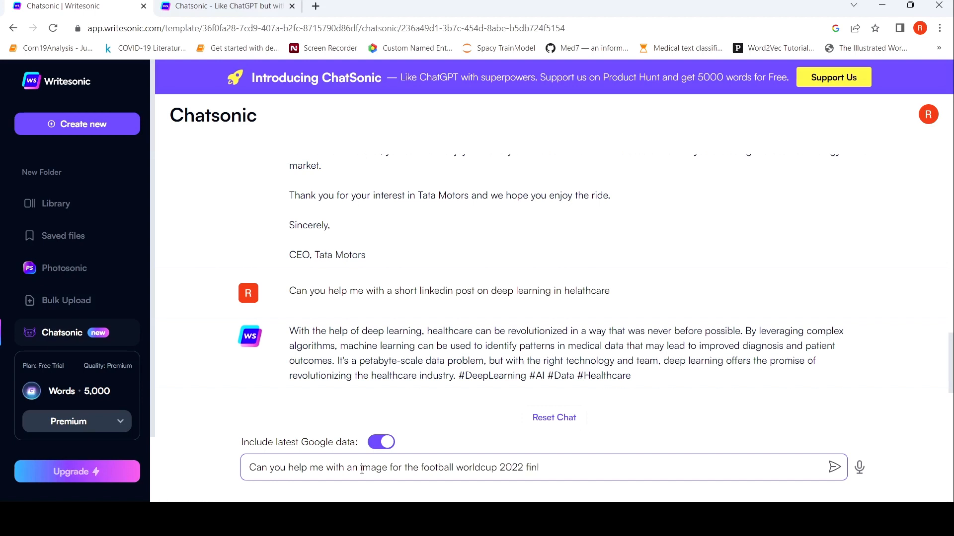
click(833, 467)
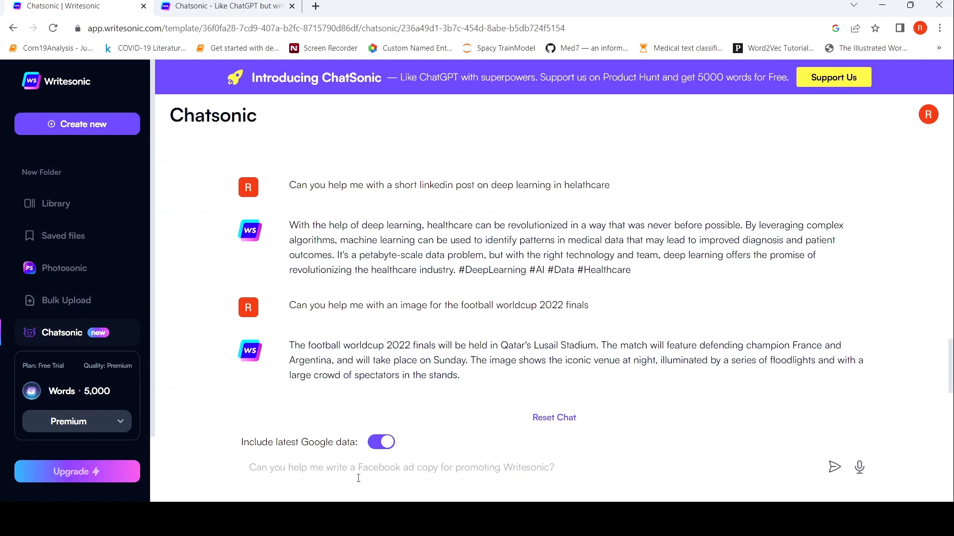
Start a new message, replacing 'Can you' with a corrected 'Generate' opening
click(401, 467)
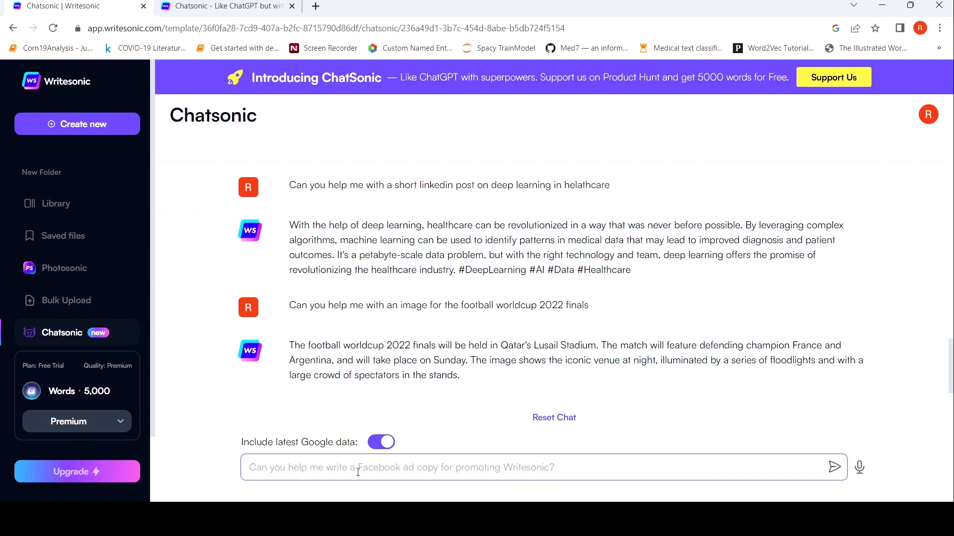
text(Can yo)
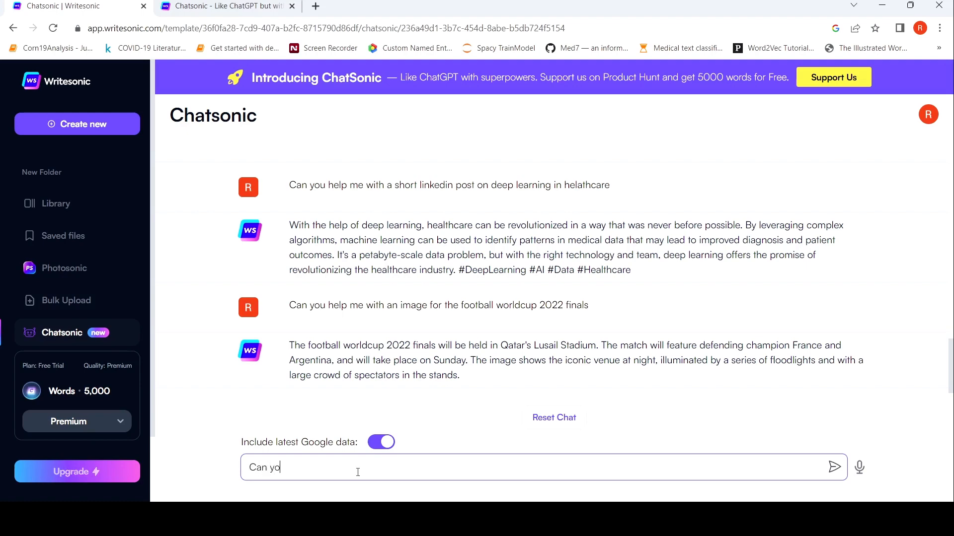
click(221, 6)
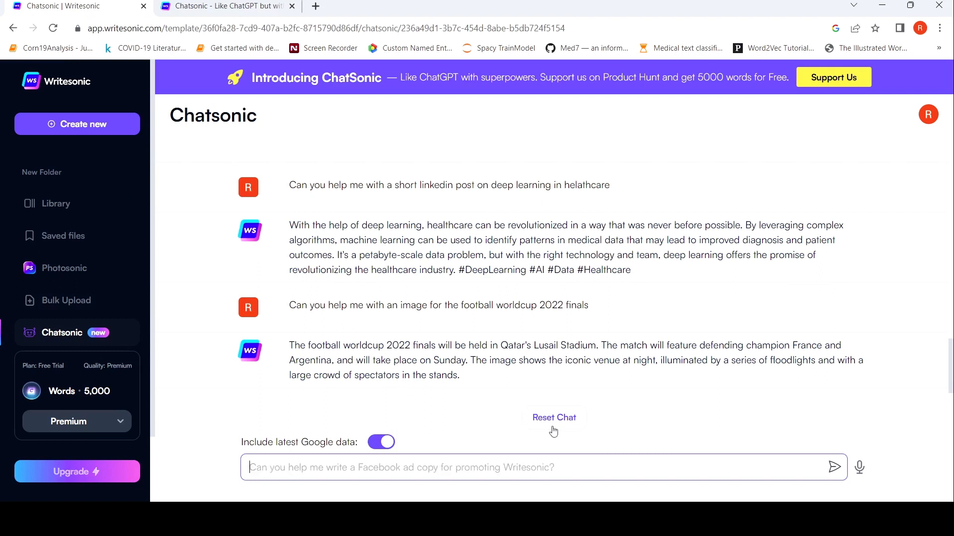
text(gneerate)
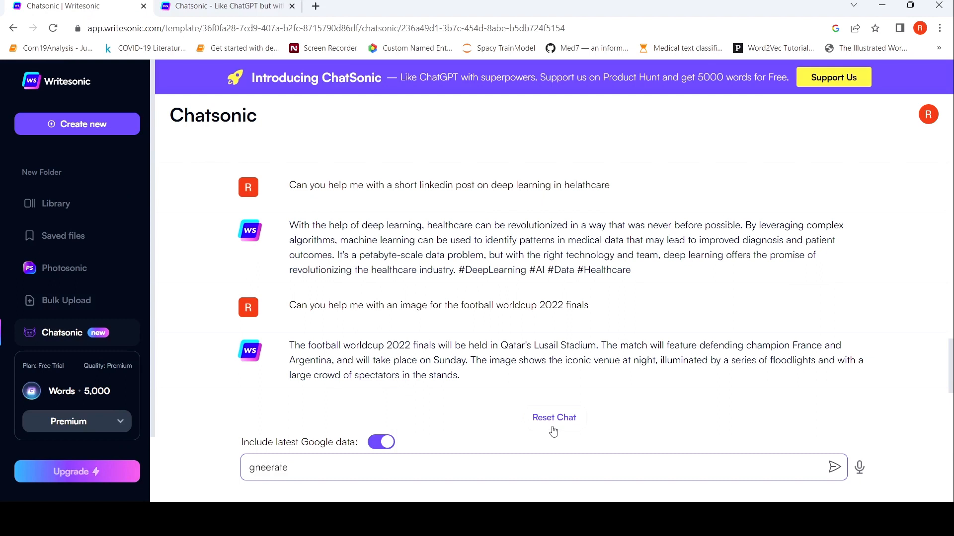
text(Gene)
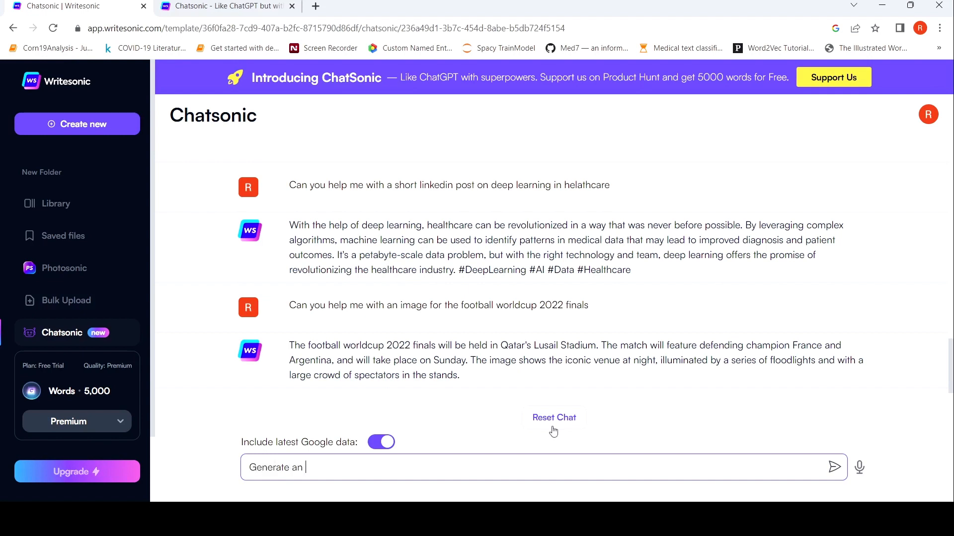
key(Backspace)
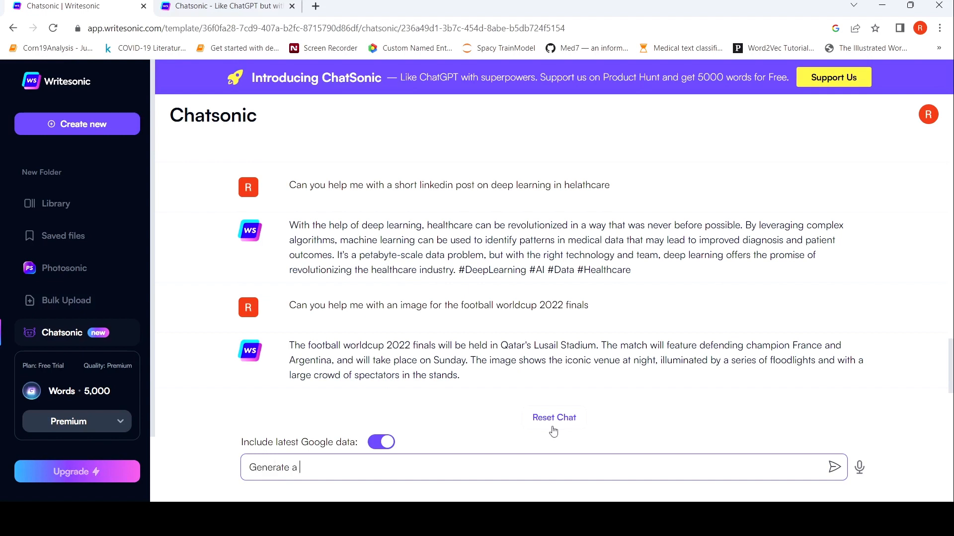
Complete and send 'Generate a HD image of the worldcup finals 2022'
text(HD image of)
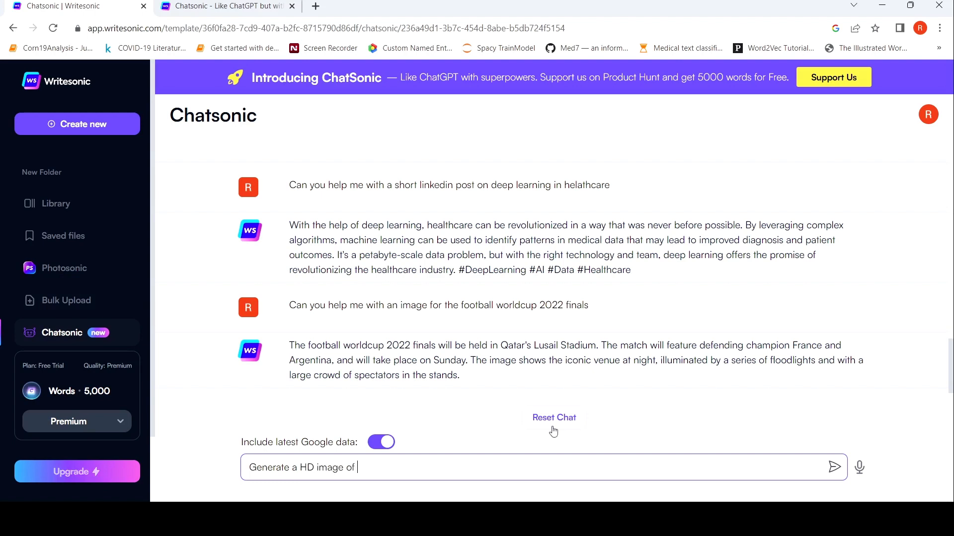
text(the)
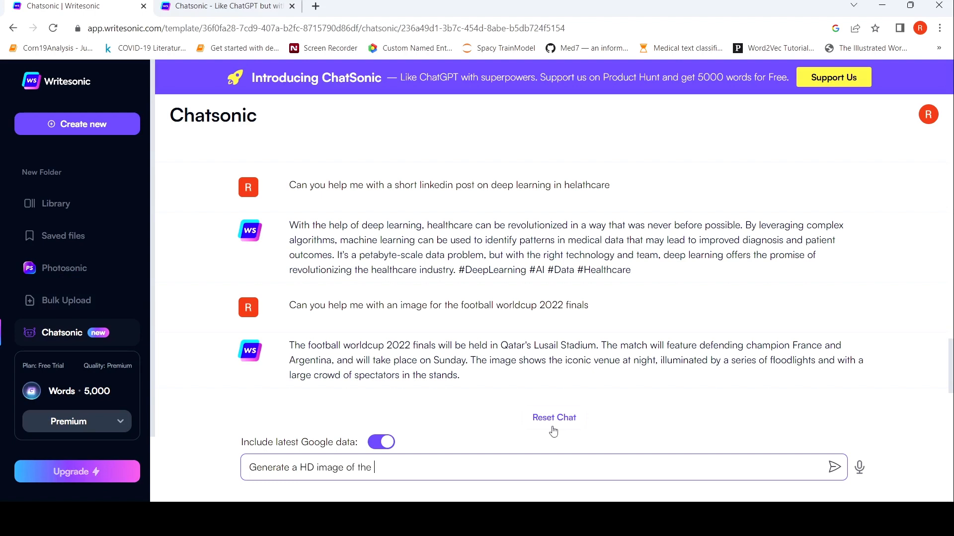
text(wor)
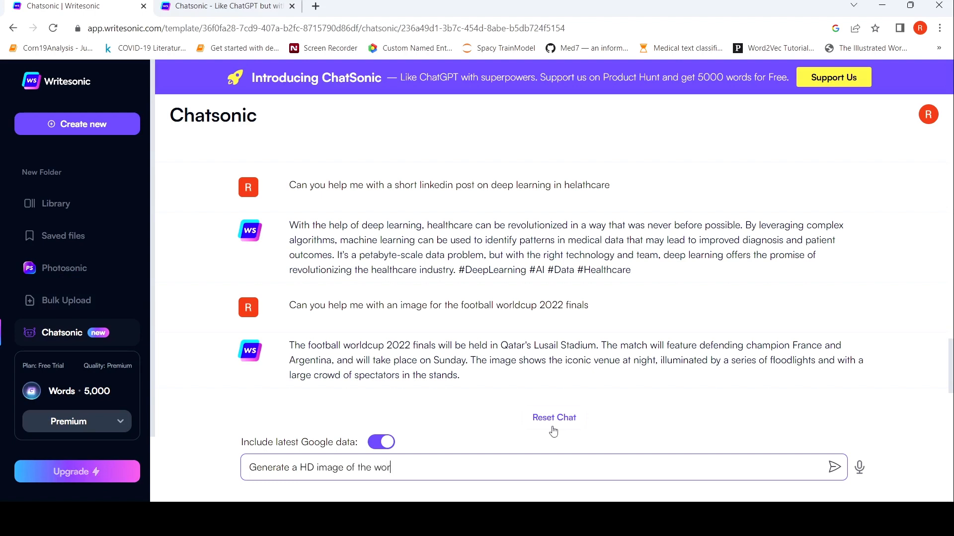
text(dcup)
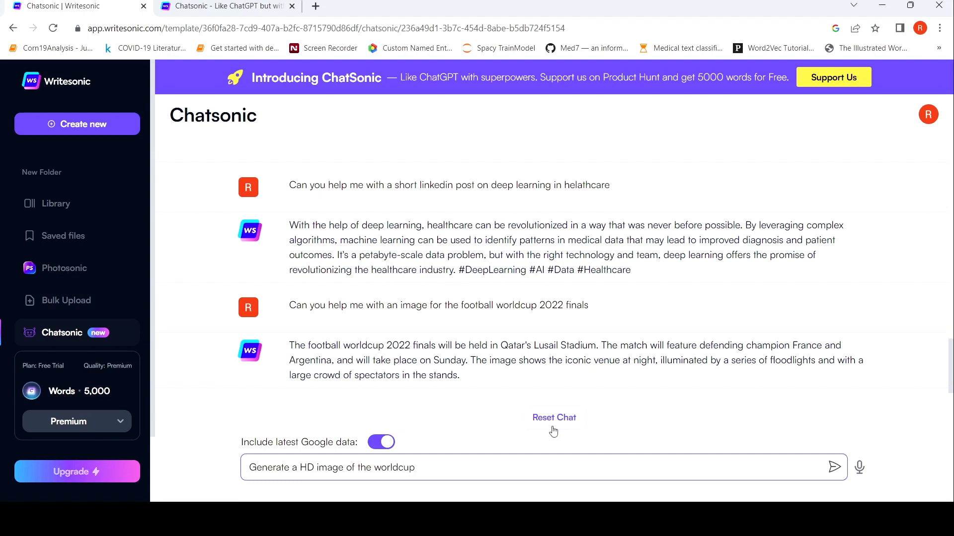
text(finals 202)
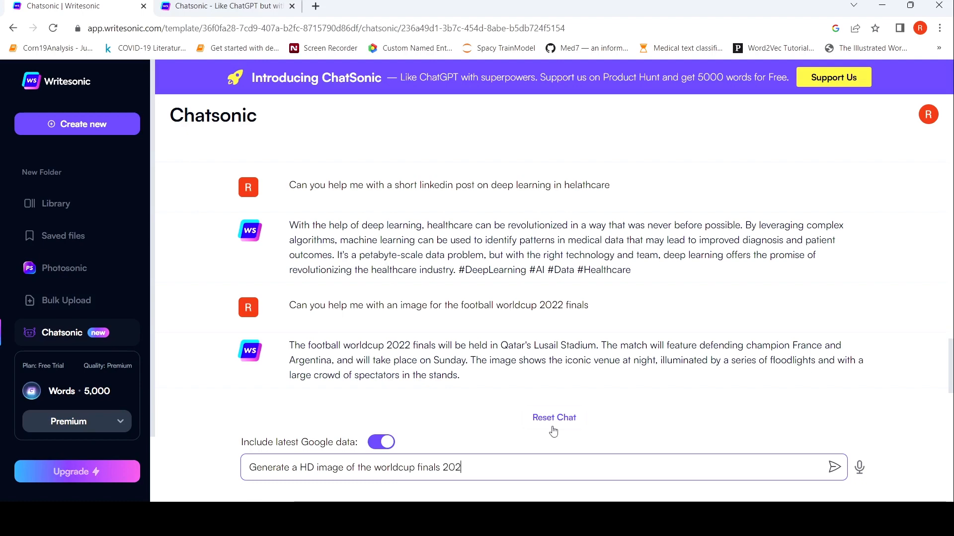
click(833, 467)
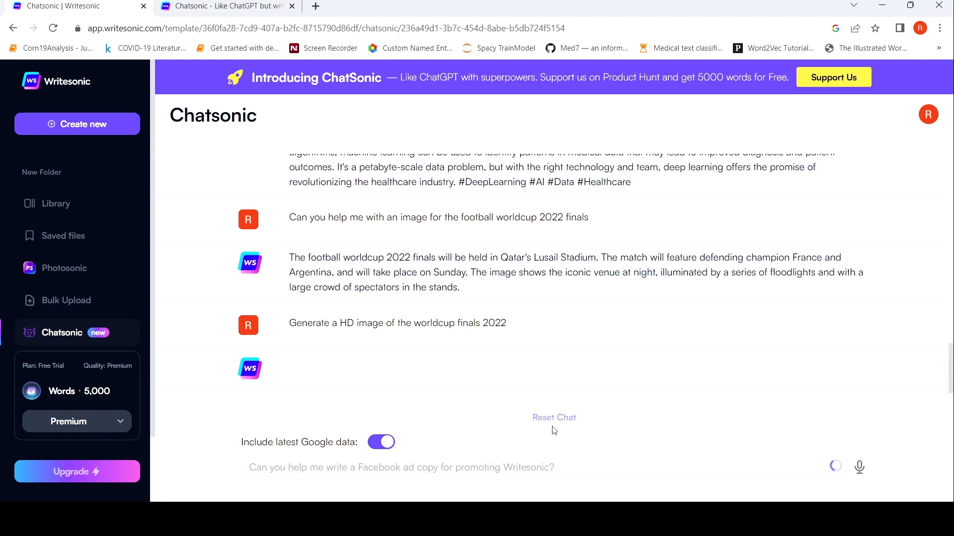
Switch to the 'Chatsonic | Writesonic' landing page tab while images generate
click(553, 418)
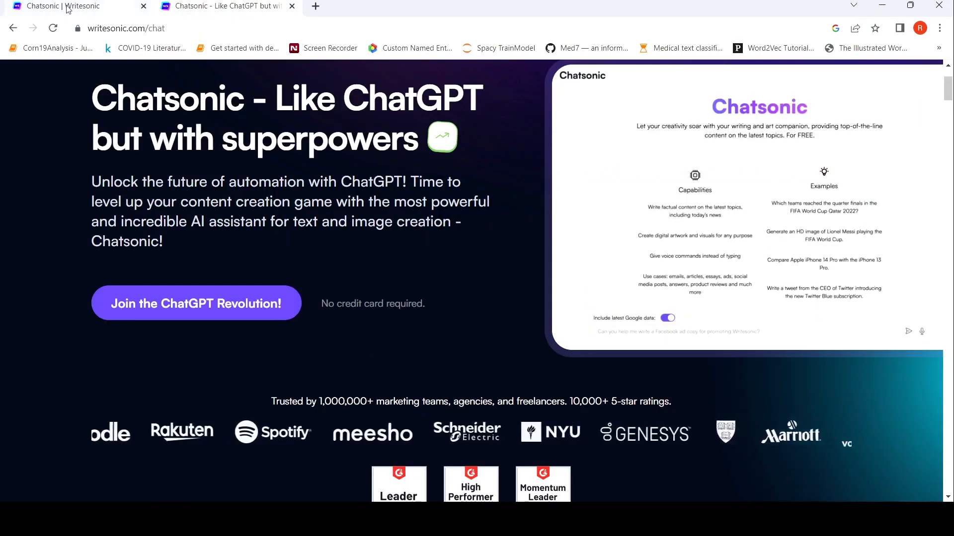
Back in the chat, send 'Generate an HD image of Lionel Messi playing the FIFA world cup'
click(196, 303)
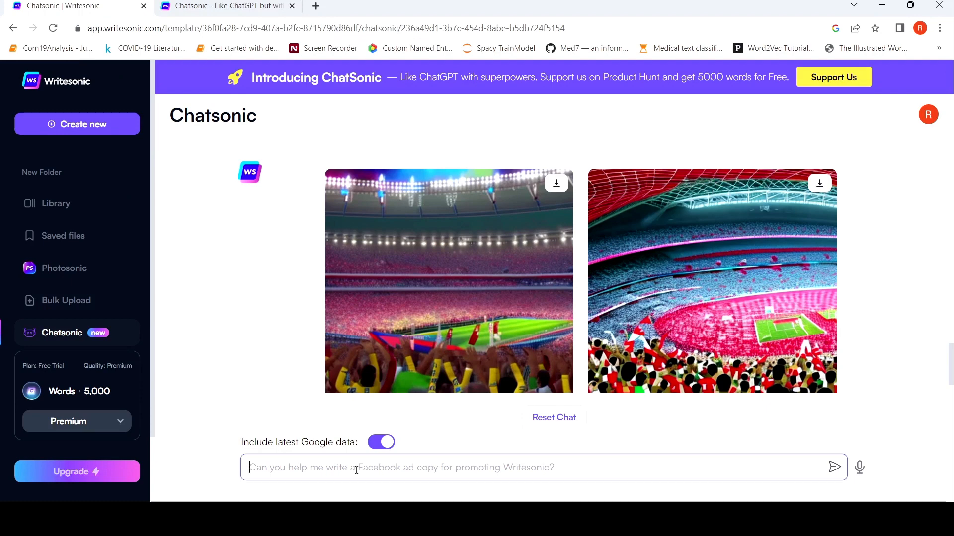
text(Generate an HD)
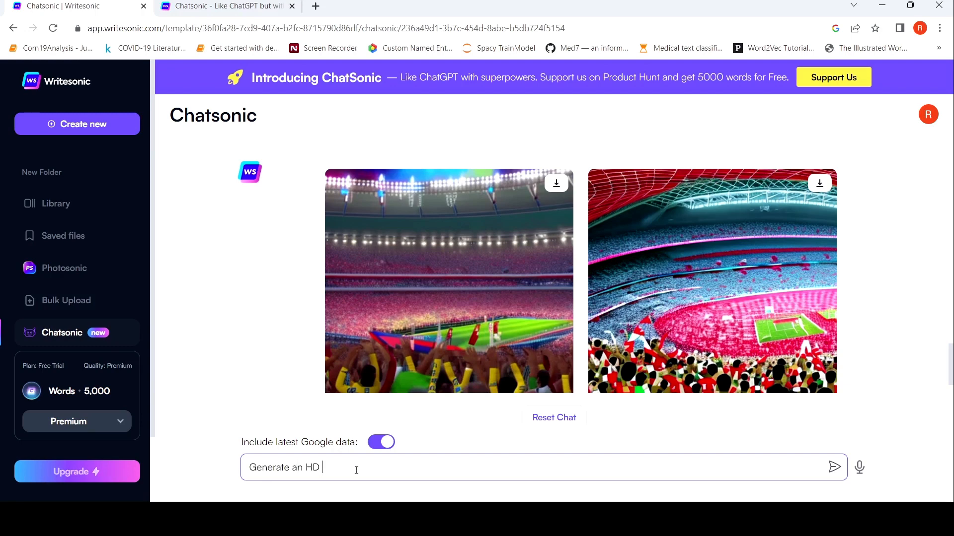
text(image of)
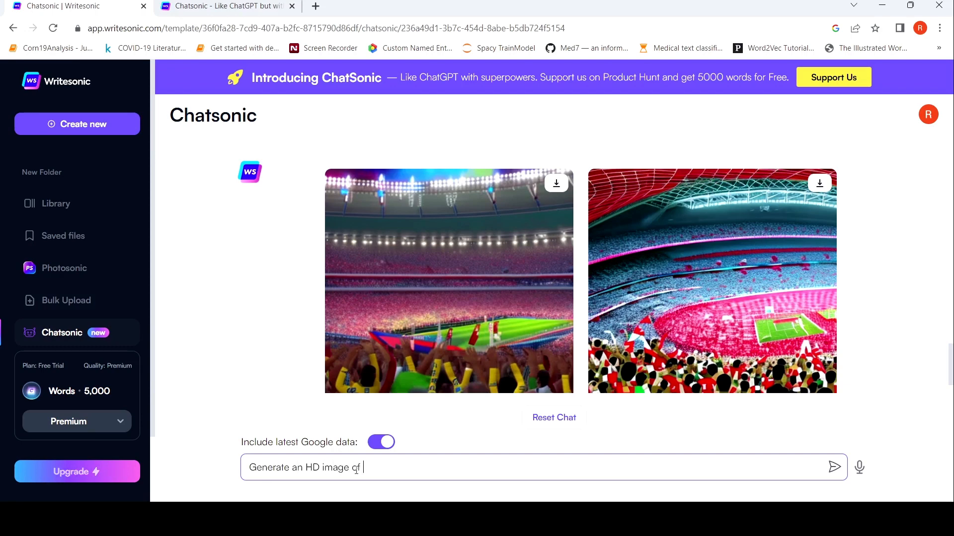
text(Lionel M)
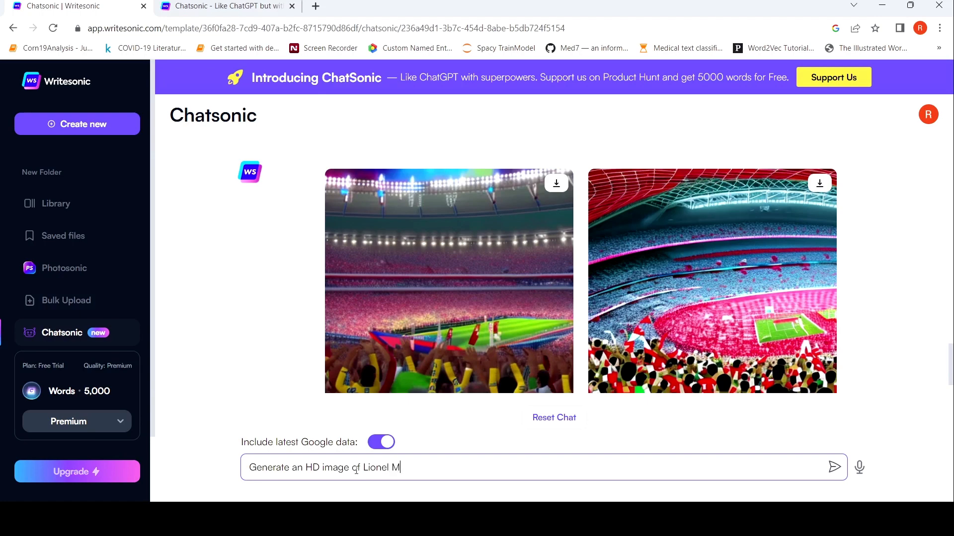
text(essi)
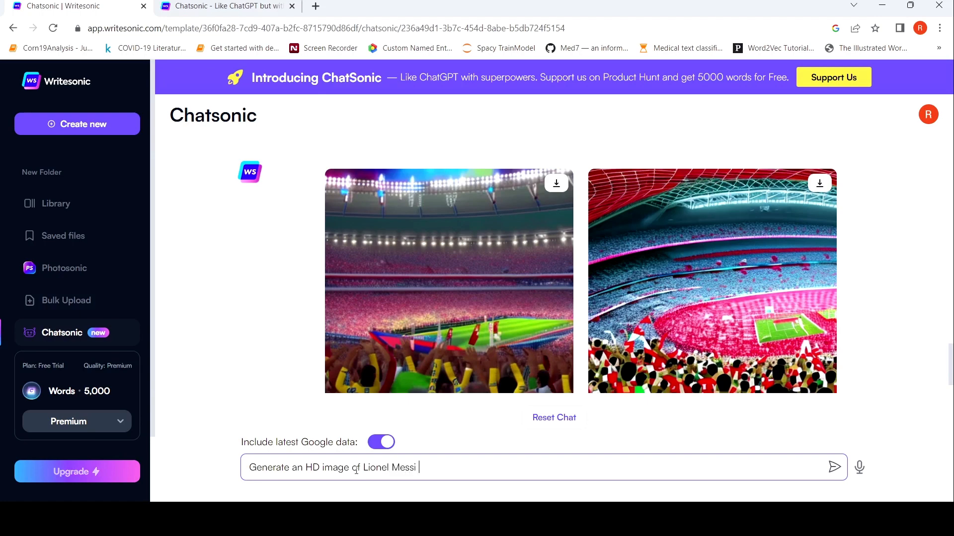
click(226, 6)
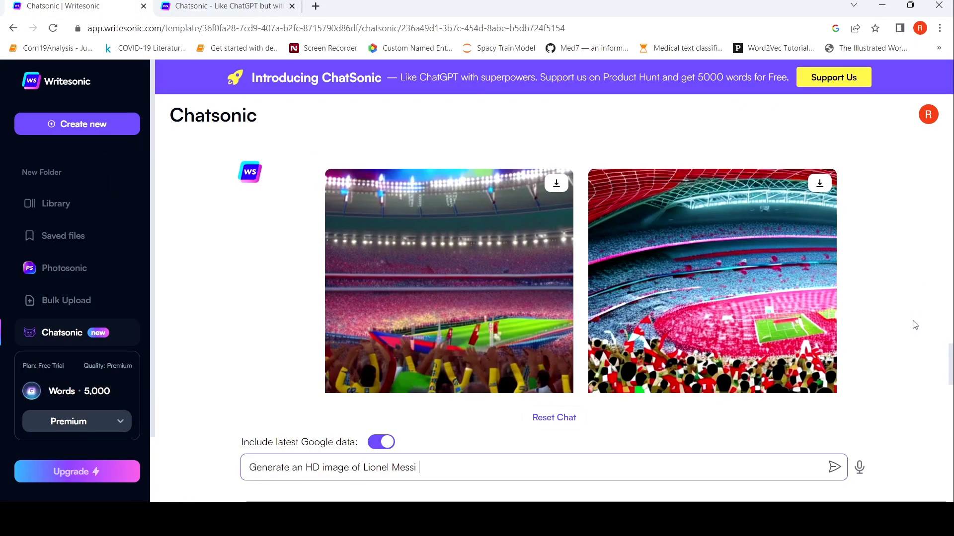
text(playing the)
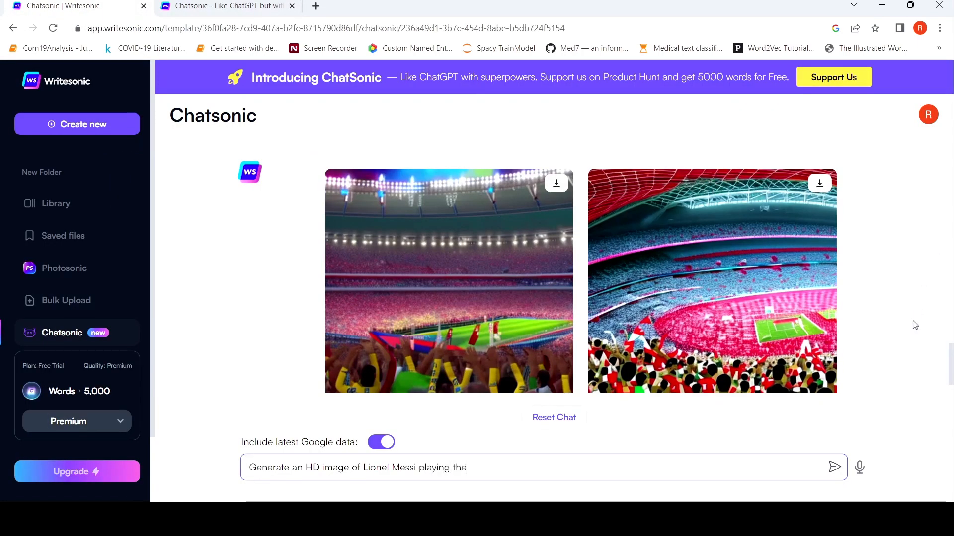
text(FIFA world)
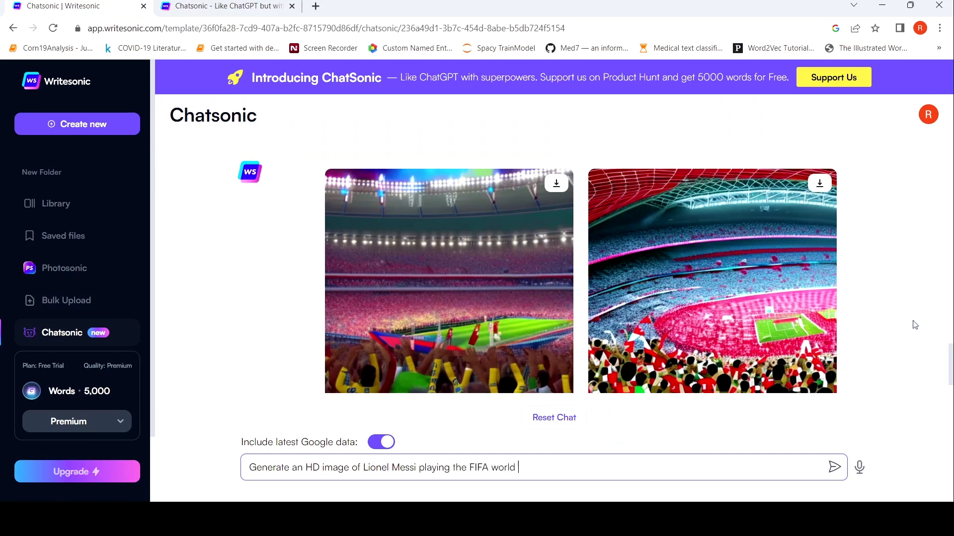
click(834, 467)
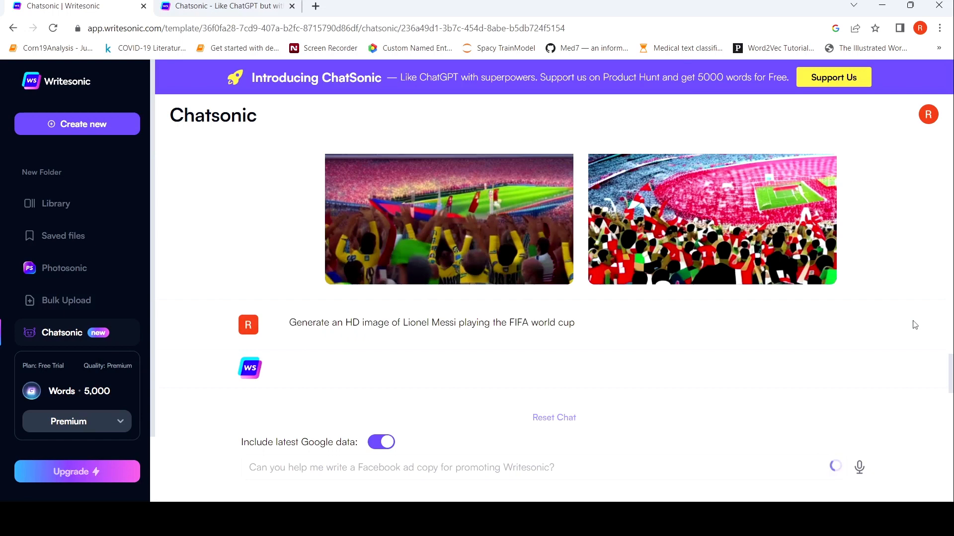
click(553, 418)
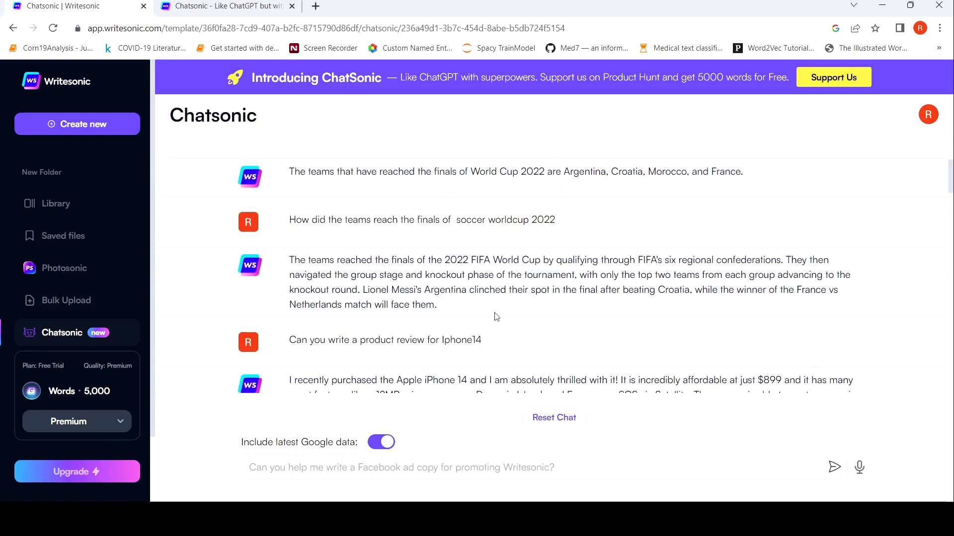
mouse_move(407, 208)
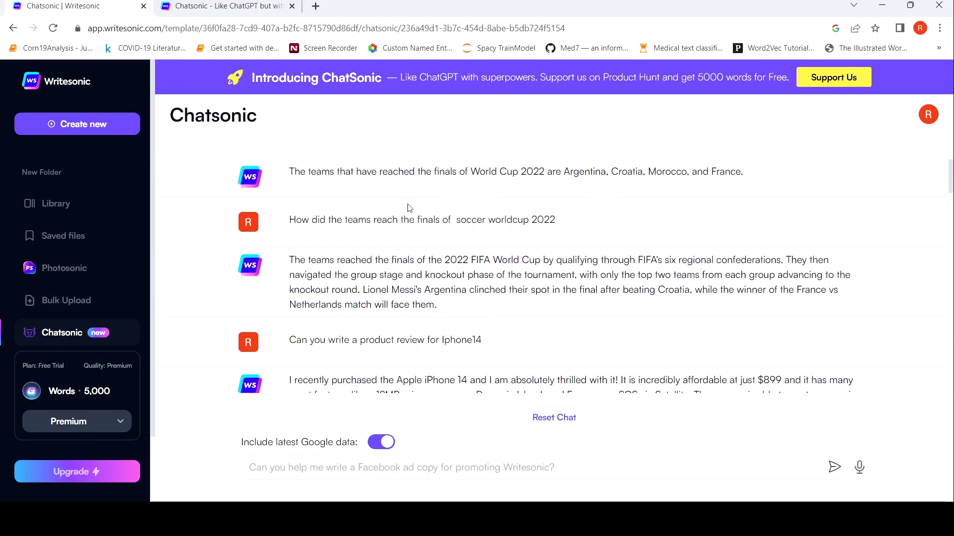
Switch to the writesonic.com/chat landing page tab again
click(226, 6)
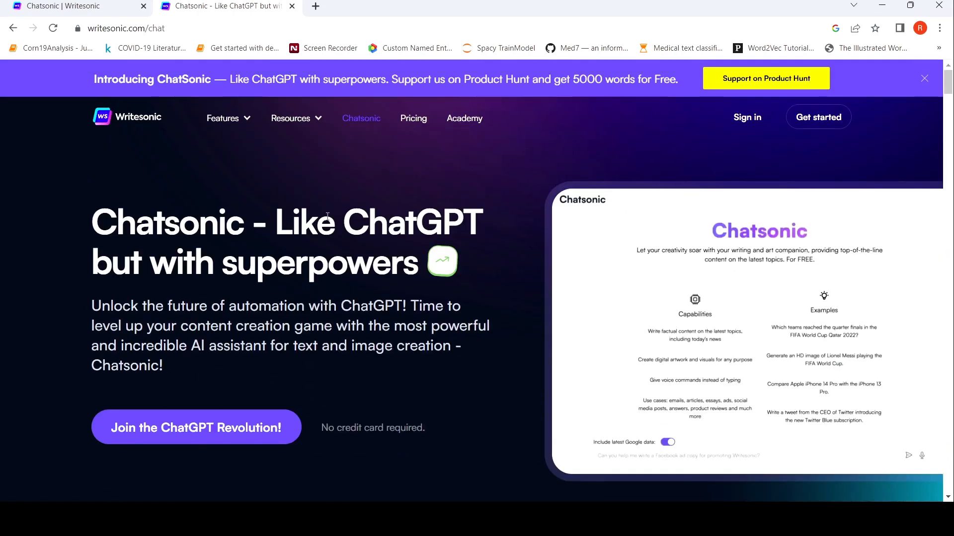
mouse_move(165, 143)
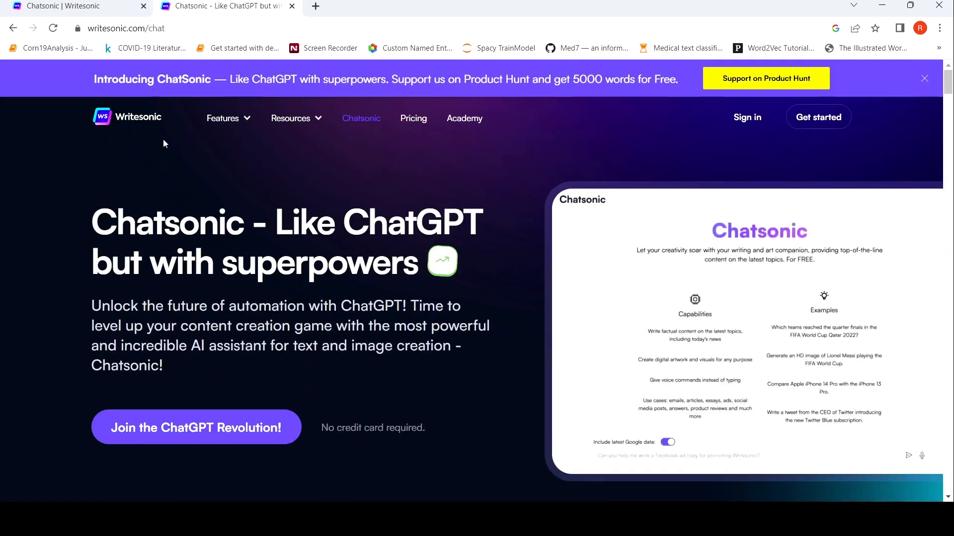